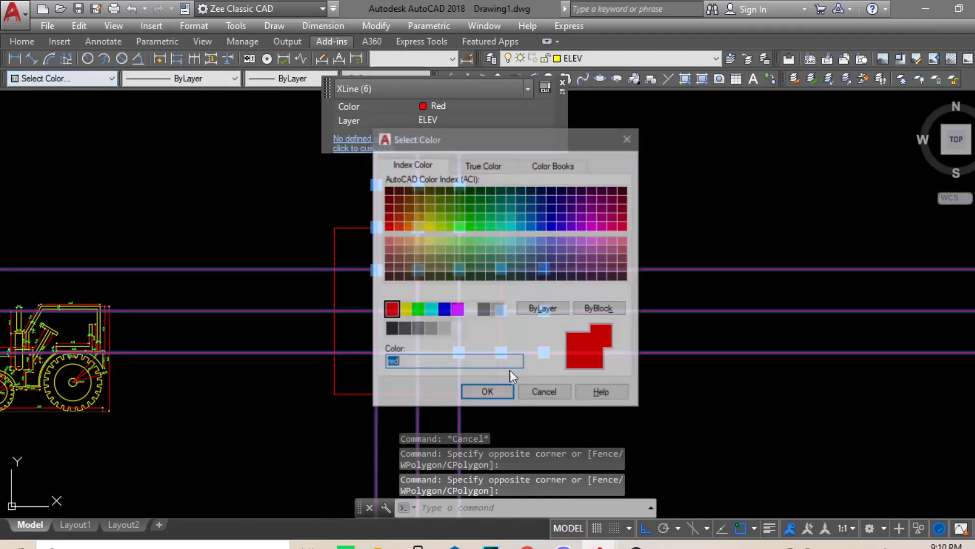
# Draw yellow diagonal lines across the square grid and make Magenta the current colour
pyautogui.click(488, 391)
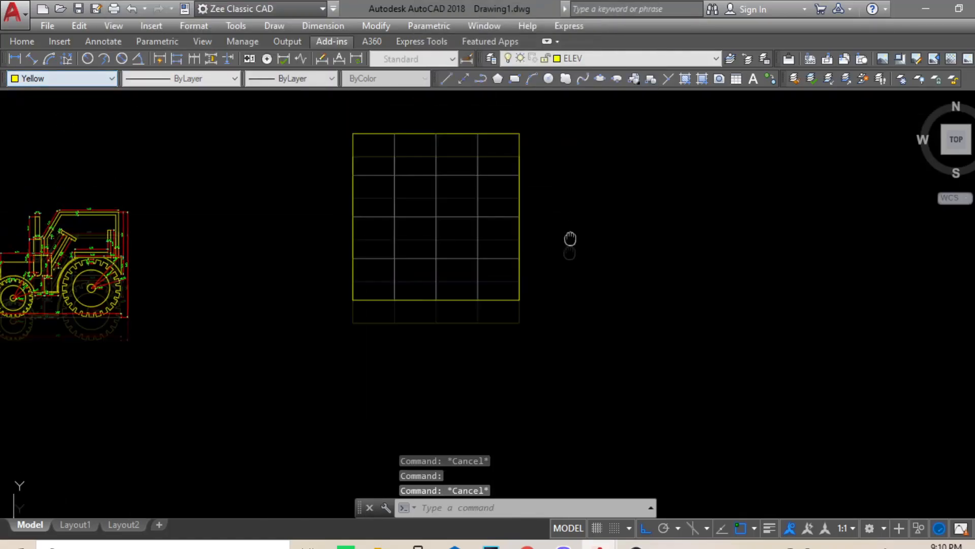
pyautogui.moveTo(570, 238); pyautogui.dragTo(676, 296)
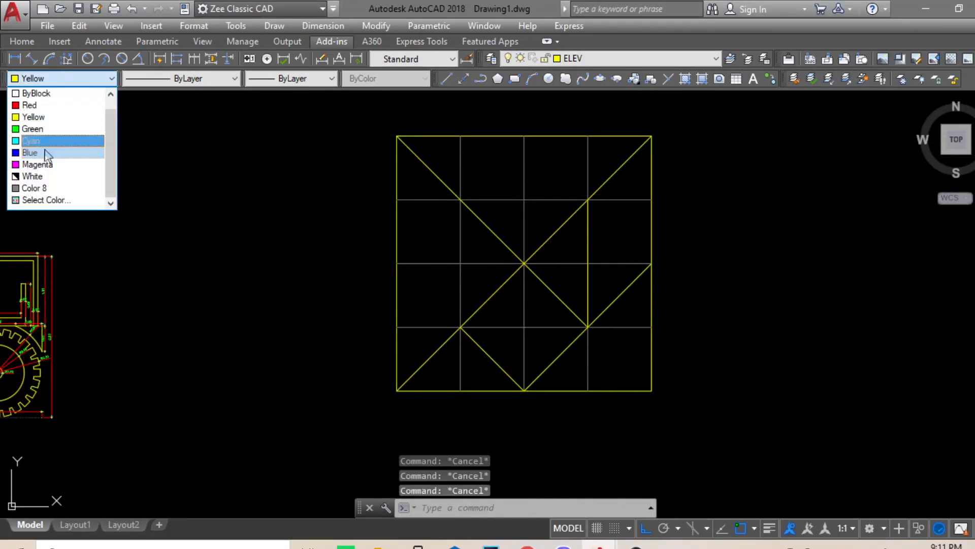
pyautogui.click(37, 165)
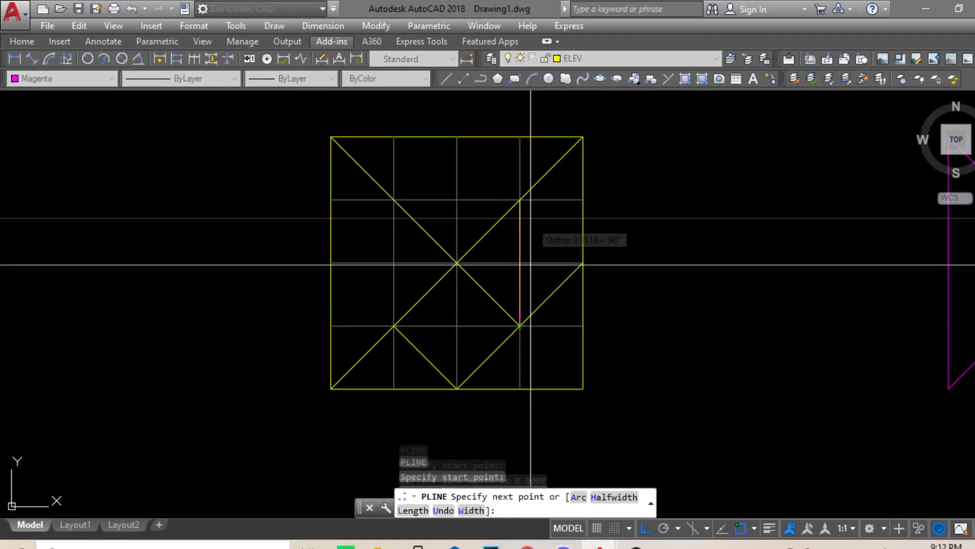
# Trace a tangram piece from the centre with a polyline and save as AutoCAD 2018 Drawing
pyautogui.click(583, 142)
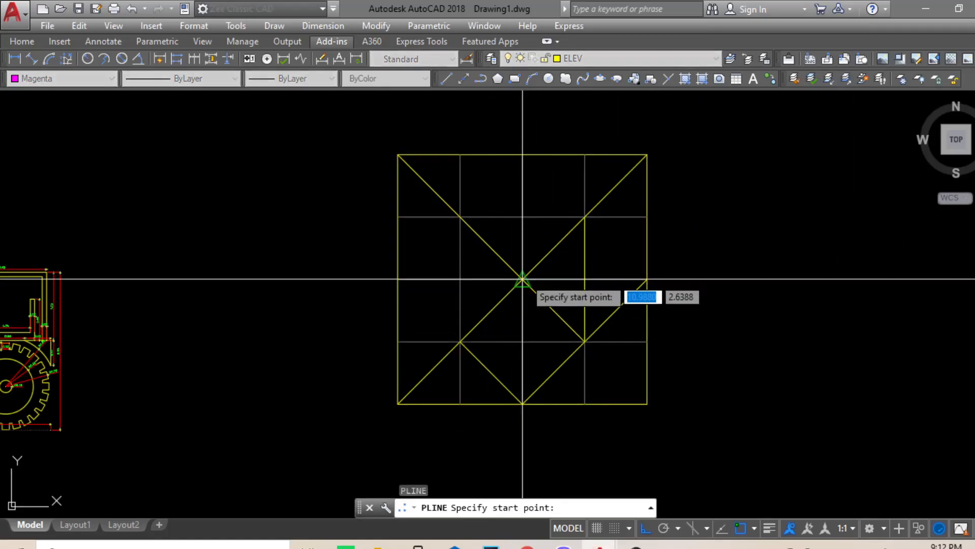
pyautogui.click(523, 280)
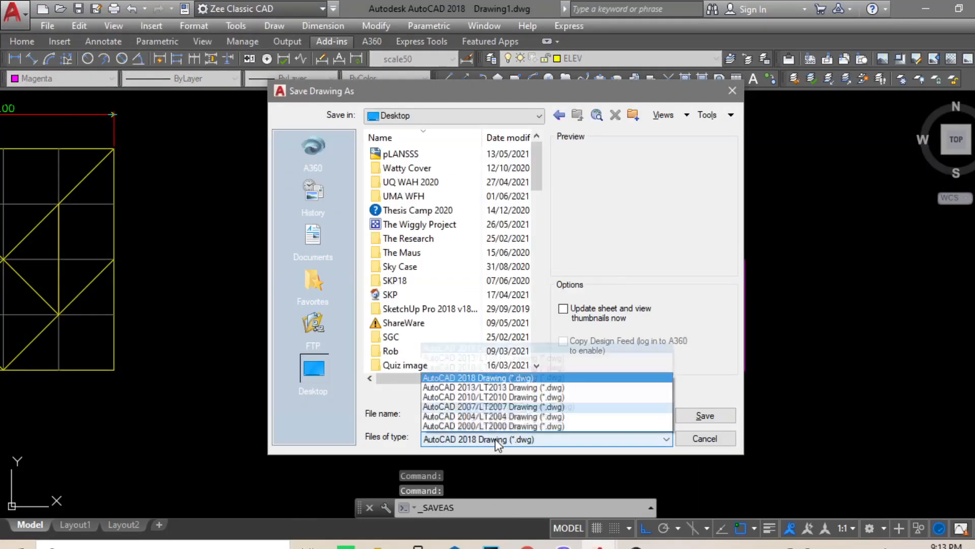
pyautogui.click(493, 427)
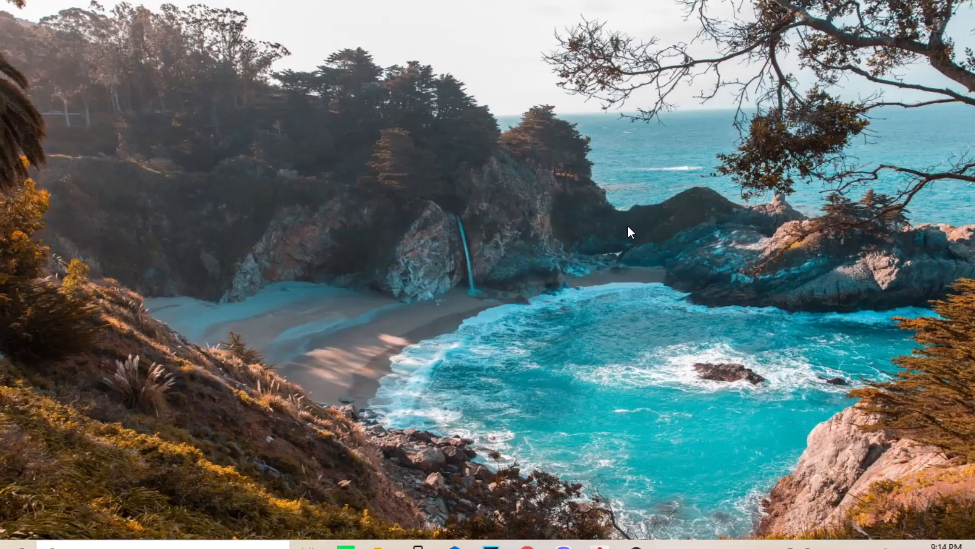
# Pick the Simple Meters template on the Welcome to SketchUp screen
pyautogui.rightClick(628, 233)
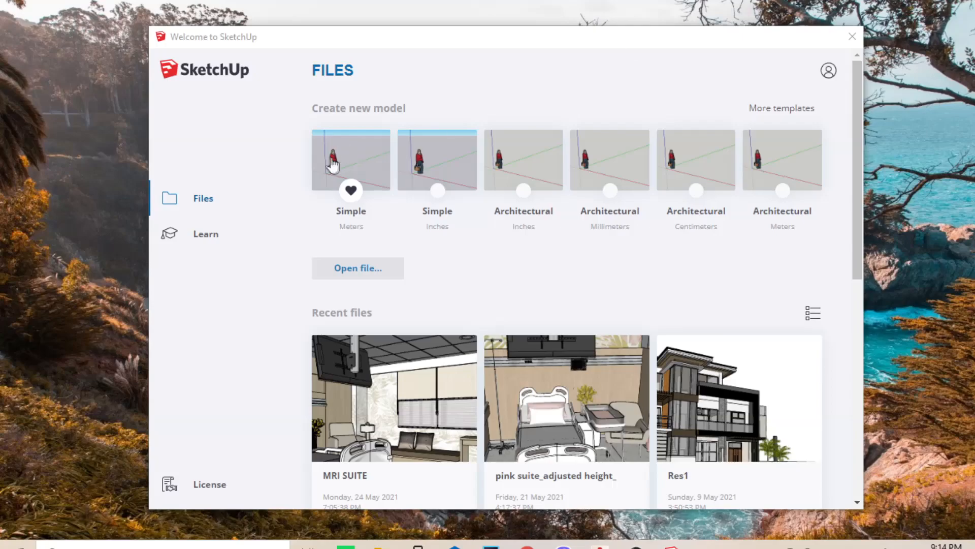
pyautogui.moveTo(339, 164)
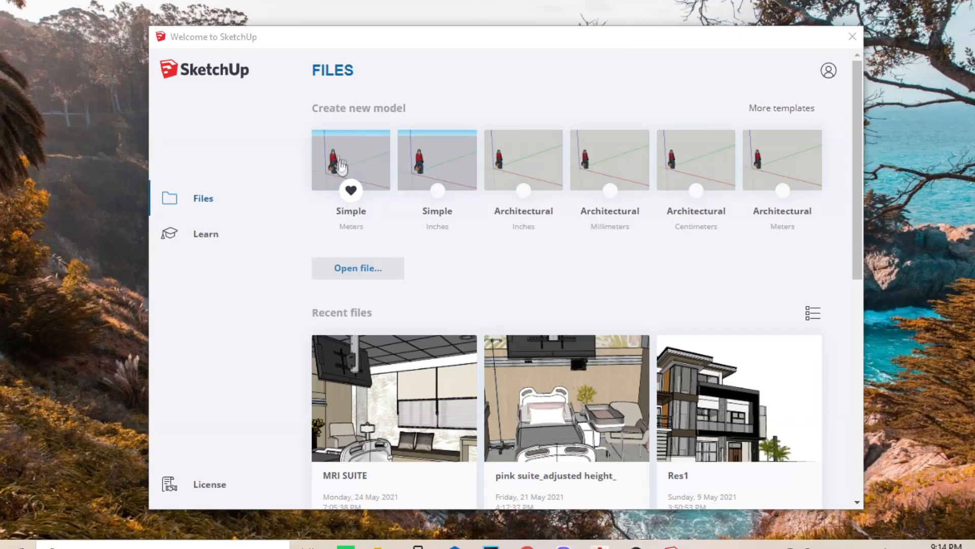
pyautogui.click(851, 36)
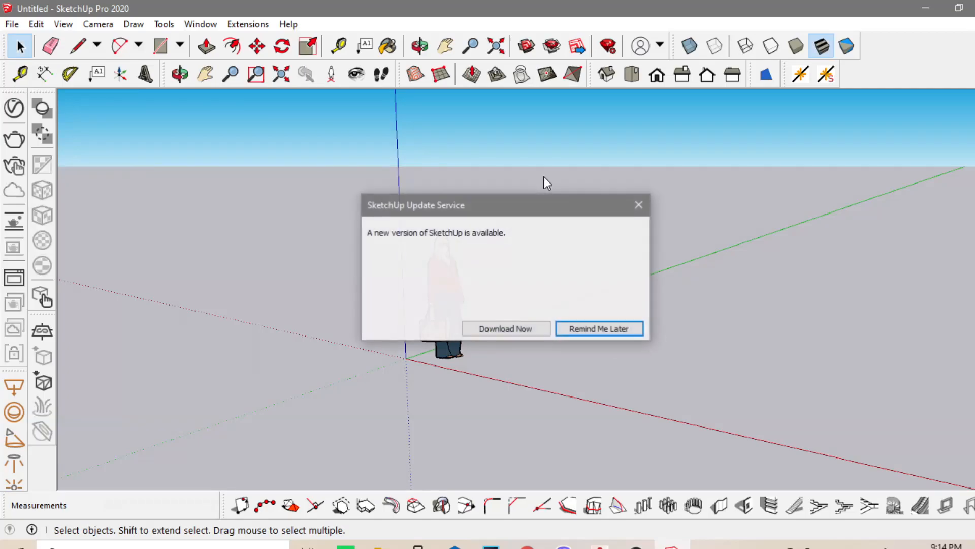
# Postpone the update notice and apply the Shaded with textures style
pyautogui.click(598, 329)
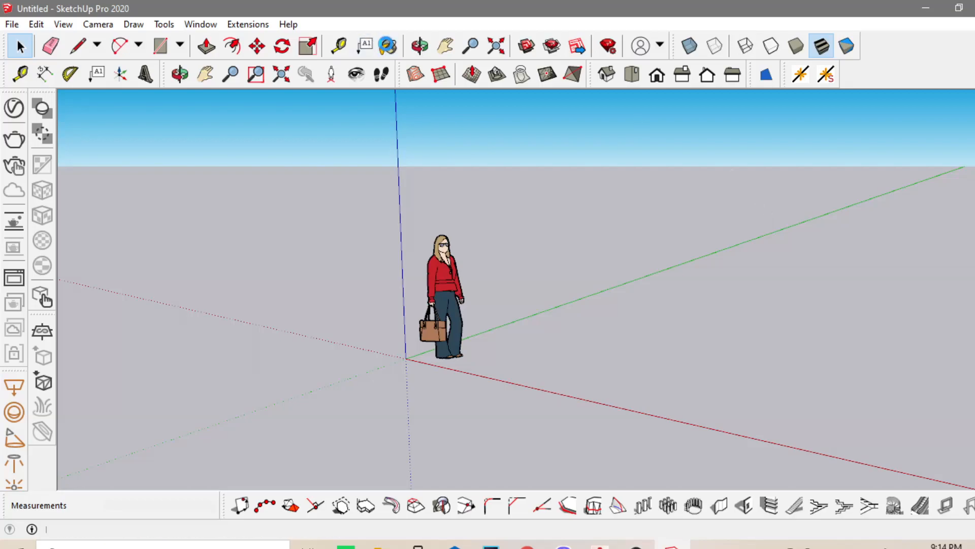
pyautogui.click(388, 45)
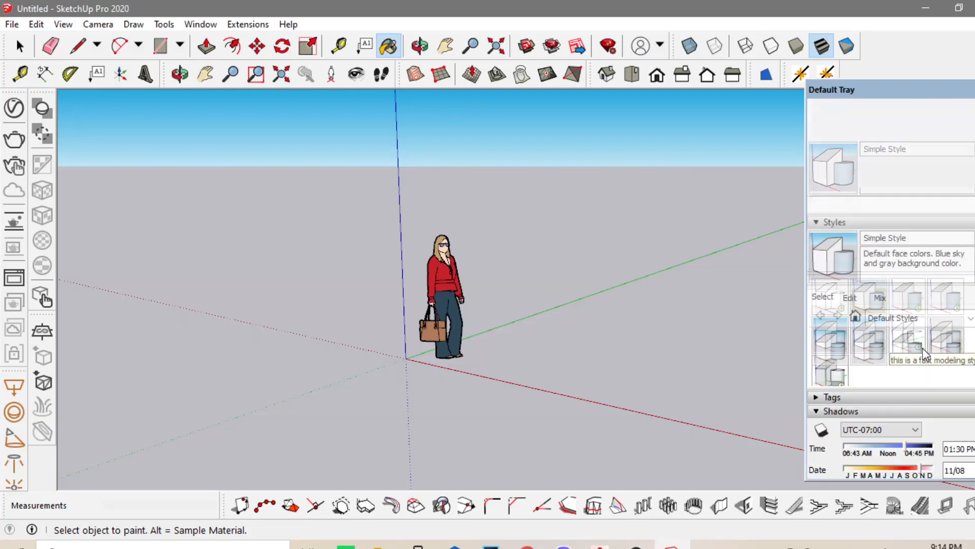
pyautogui.click(945, 385)
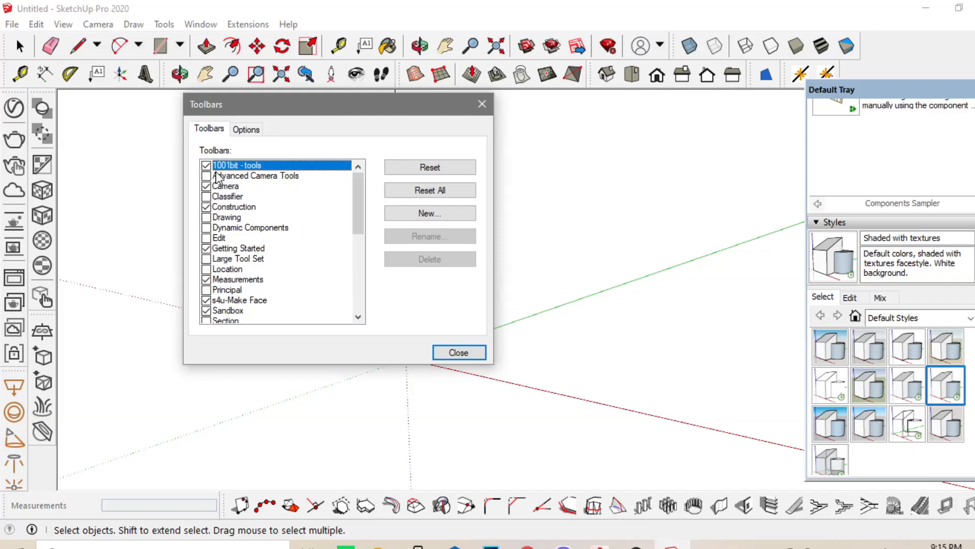
# Browse the View > Toolbars list, then switch to the SketchUp tutorial PDF
pyautogui.scroll(-3)
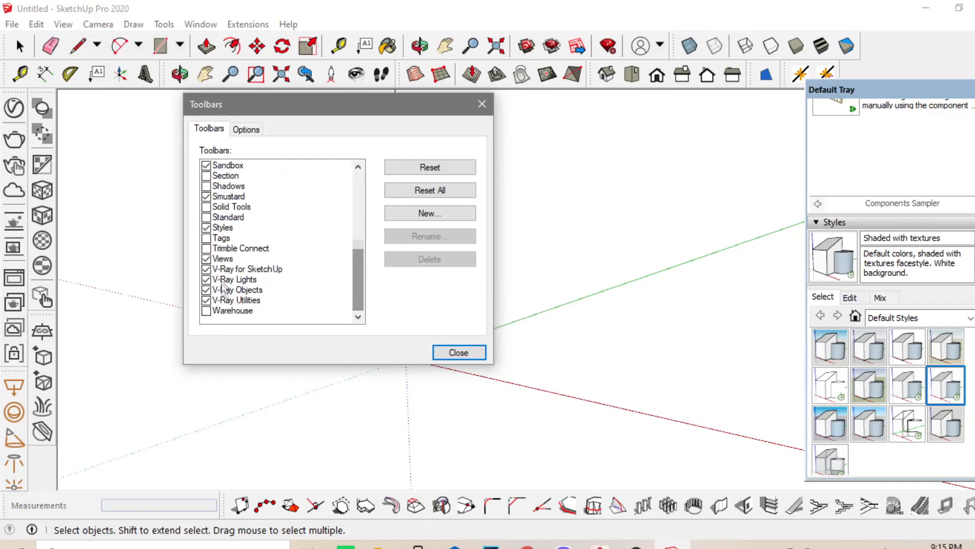
pyautogui.click(222, 258)
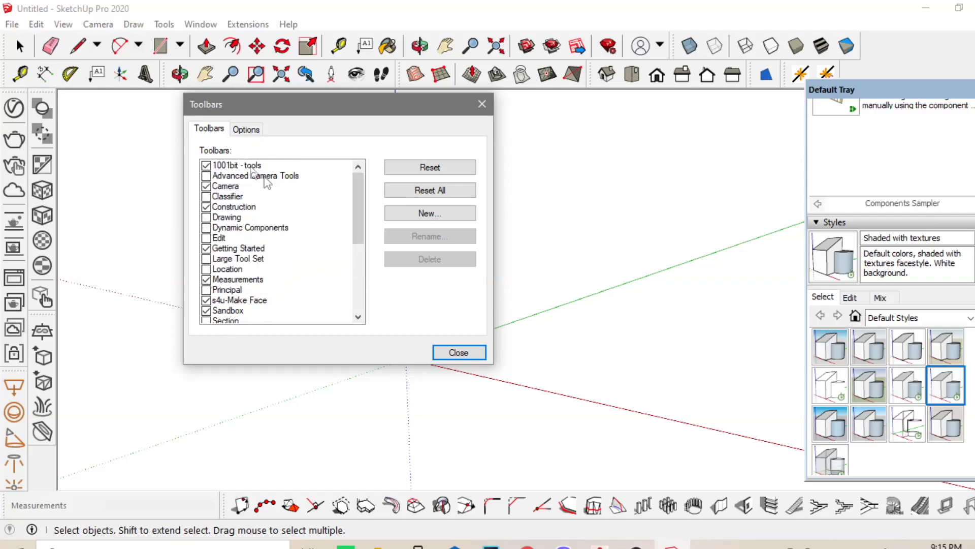
pyautogui.click(458, 352)
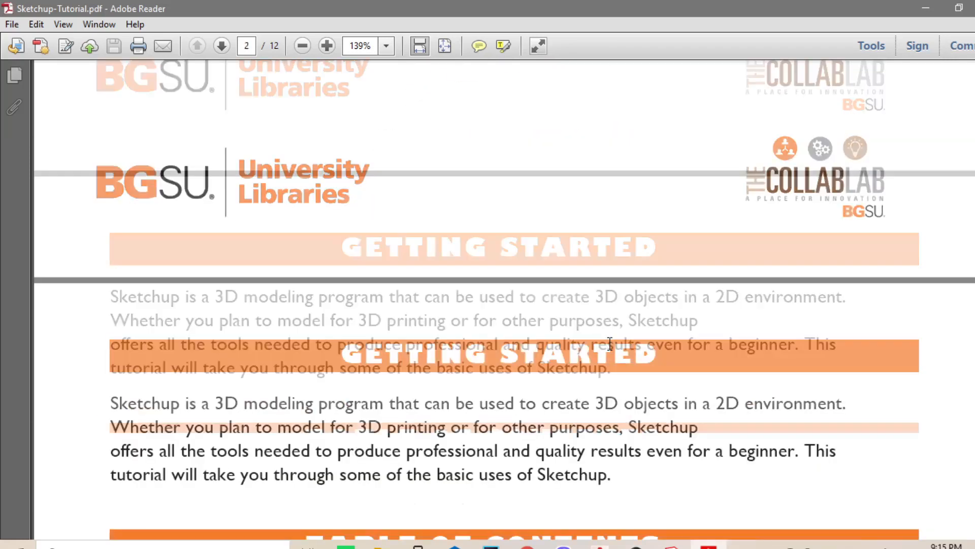
# Scroll Sketchup-Tutorial.pdf from page 2 through the tool descriptions on page 7
pyautogui.scroll(-3)
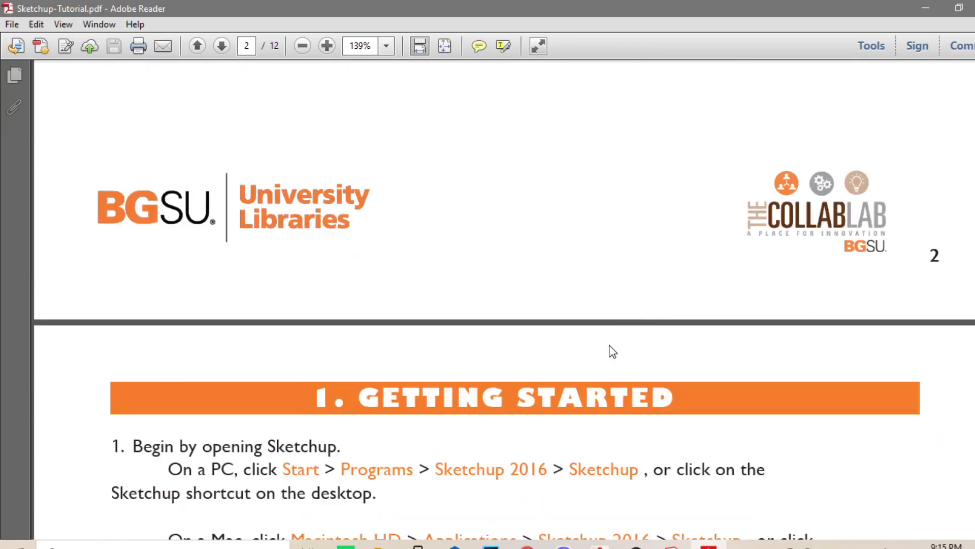
pyautogui.scroll(-3)
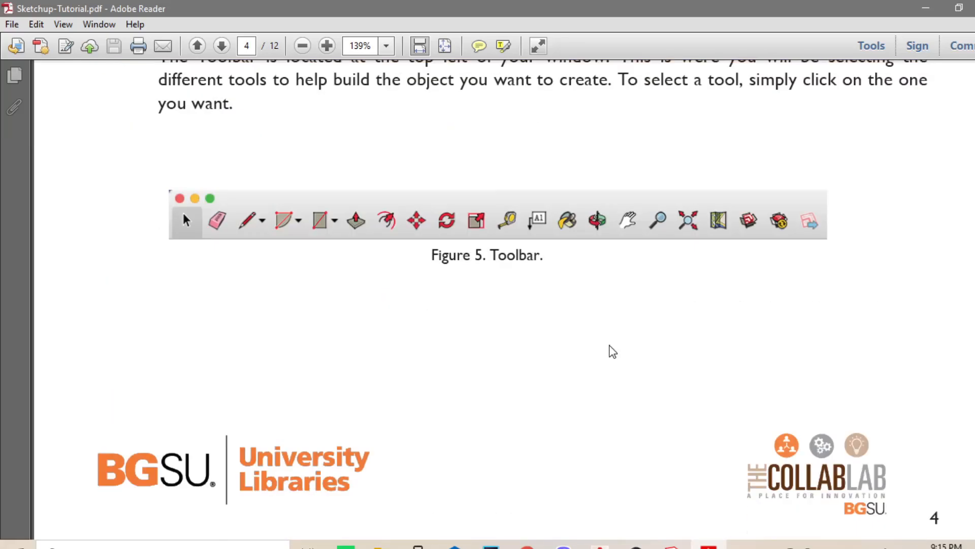
pyautogui.moveTo(961, 311)
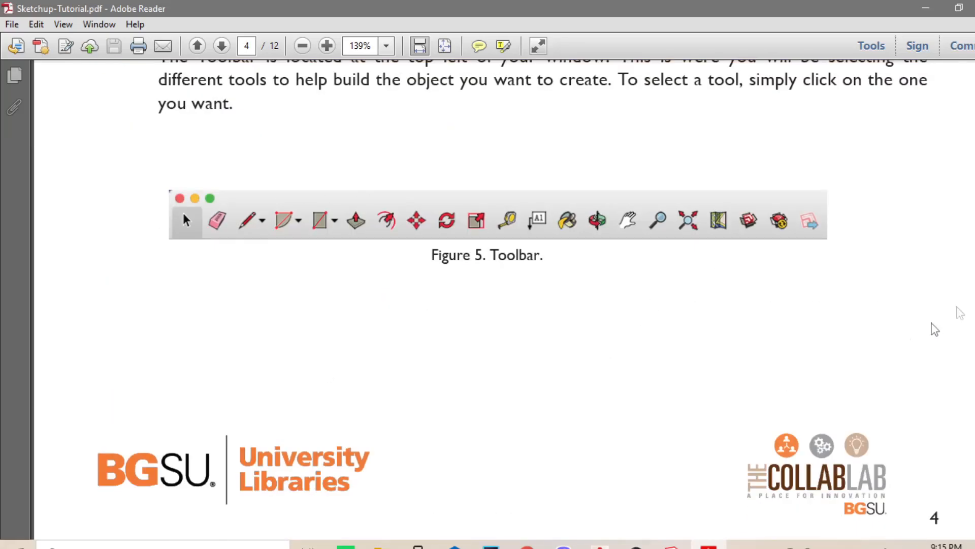
pyautogui.scroll(-3)
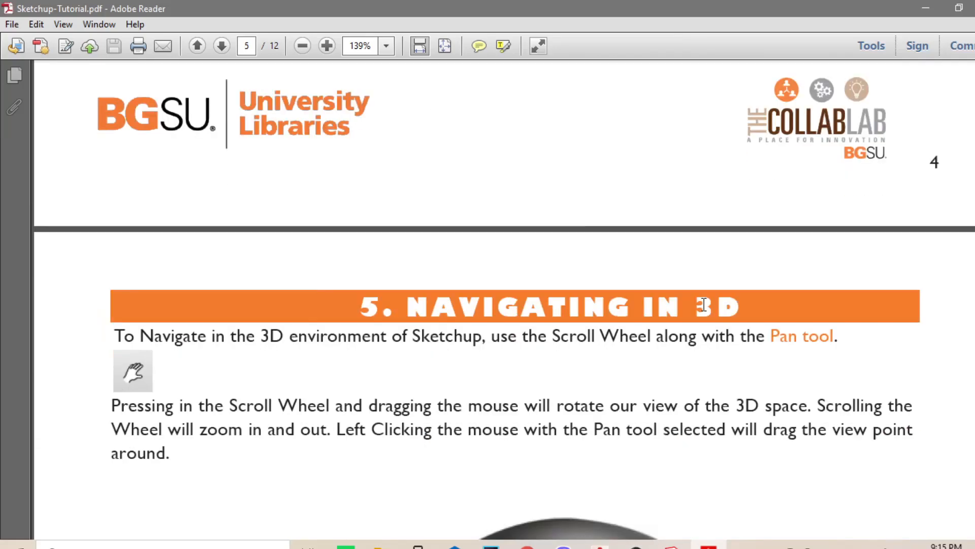
pyautogui.scroll(-3)
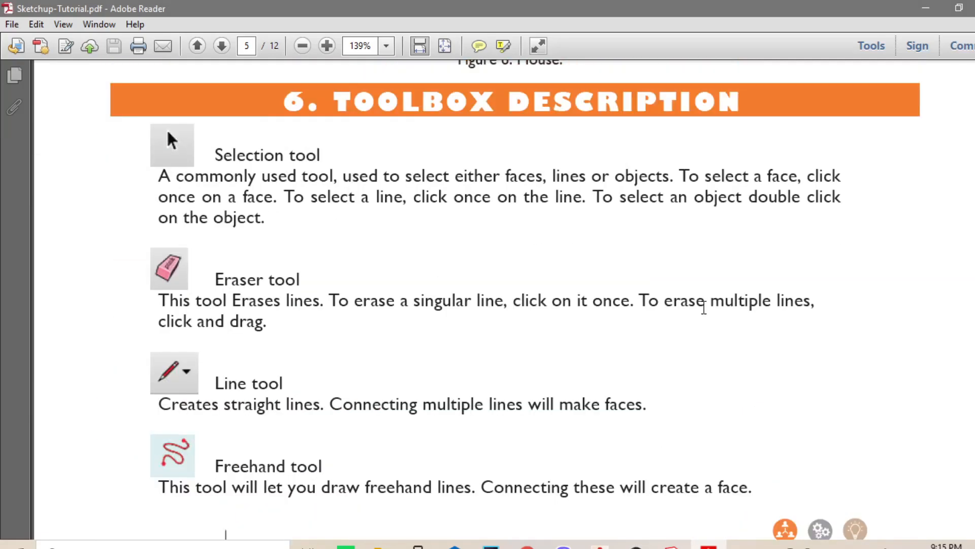
pyautogui.scroll(-3)
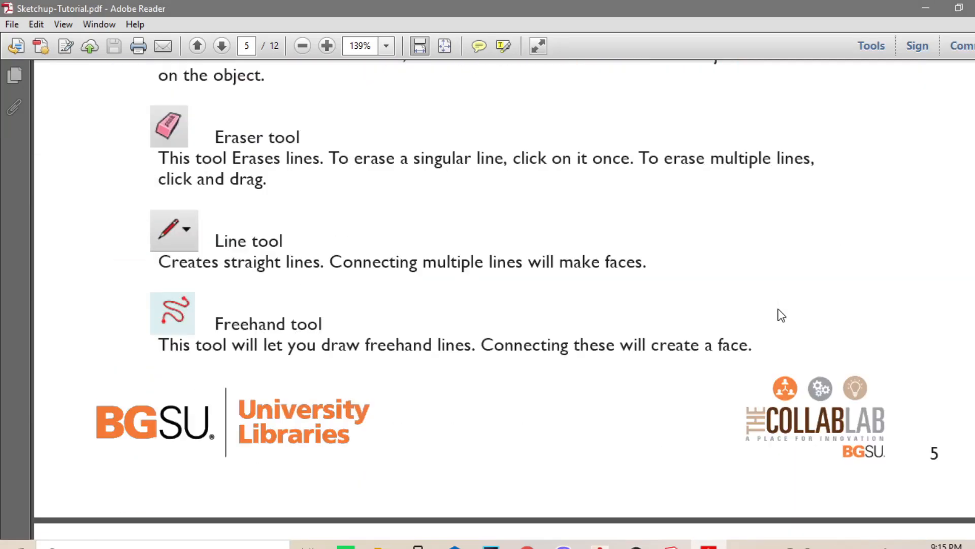
pyautogui.scroll(-3)
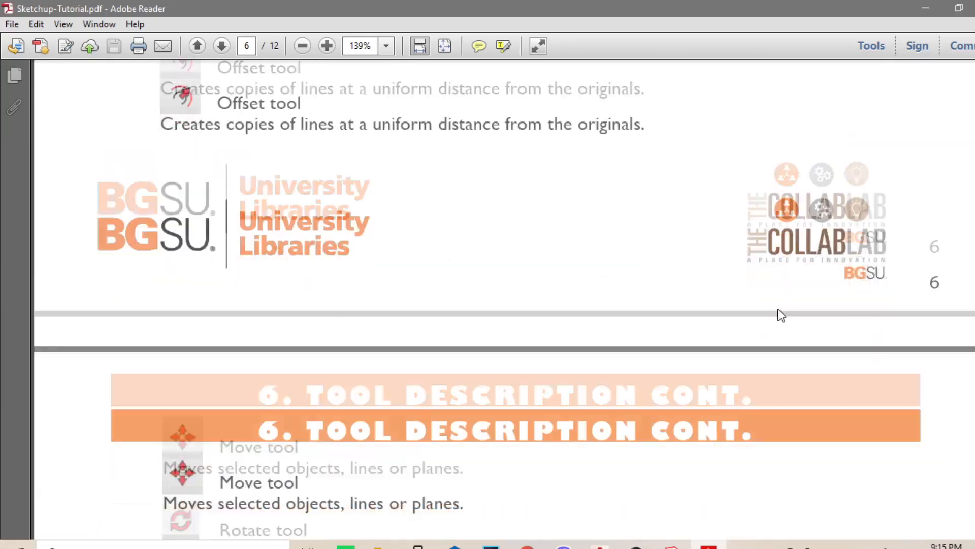
pyautogui.scroll(-3)
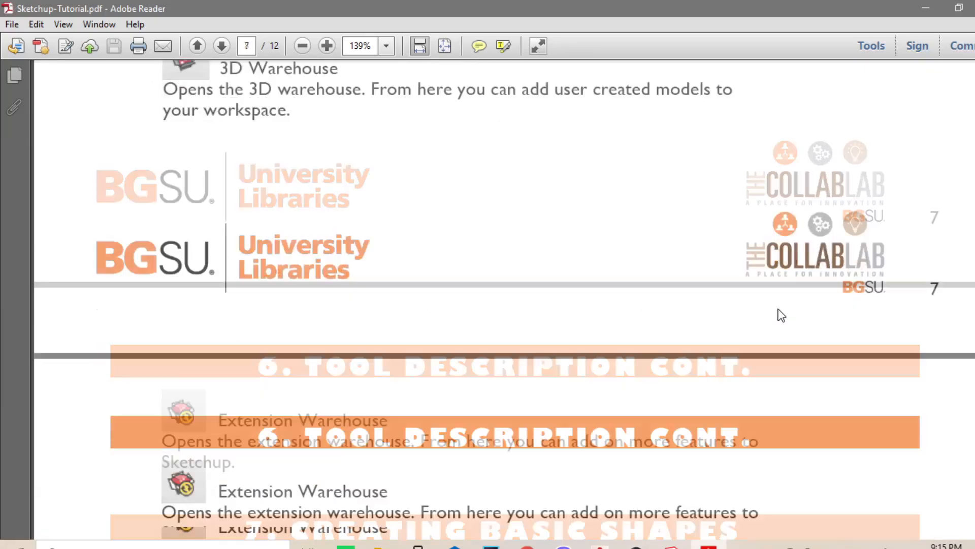
pyautogui.scroll(-3)
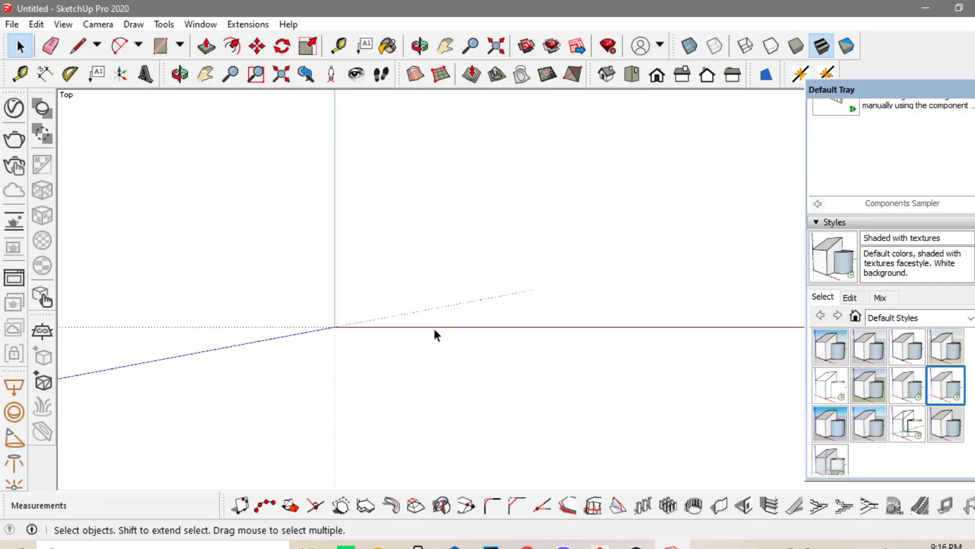
# Import base.dwg into the model with import units set to Meters
pyautogui.click(11, 24)
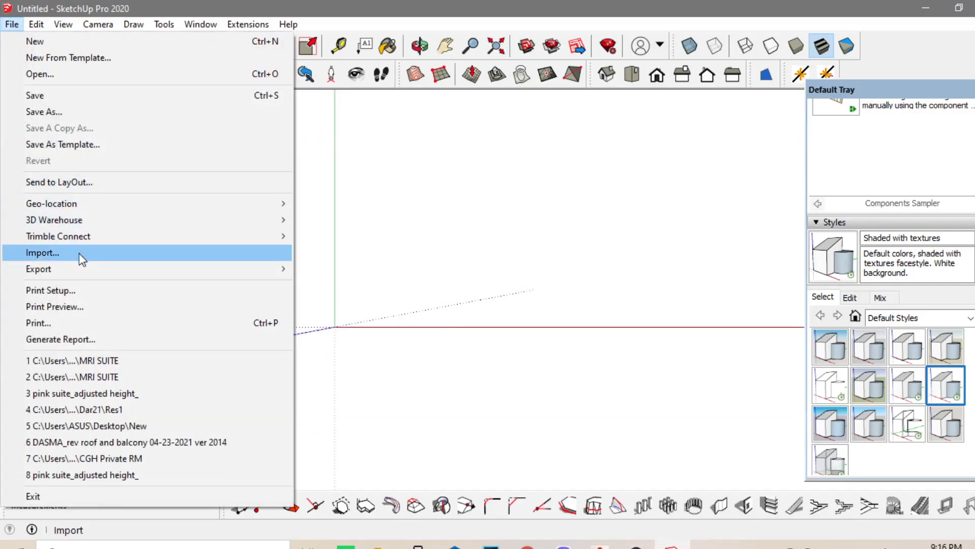
pyautogui.click(42, 252)
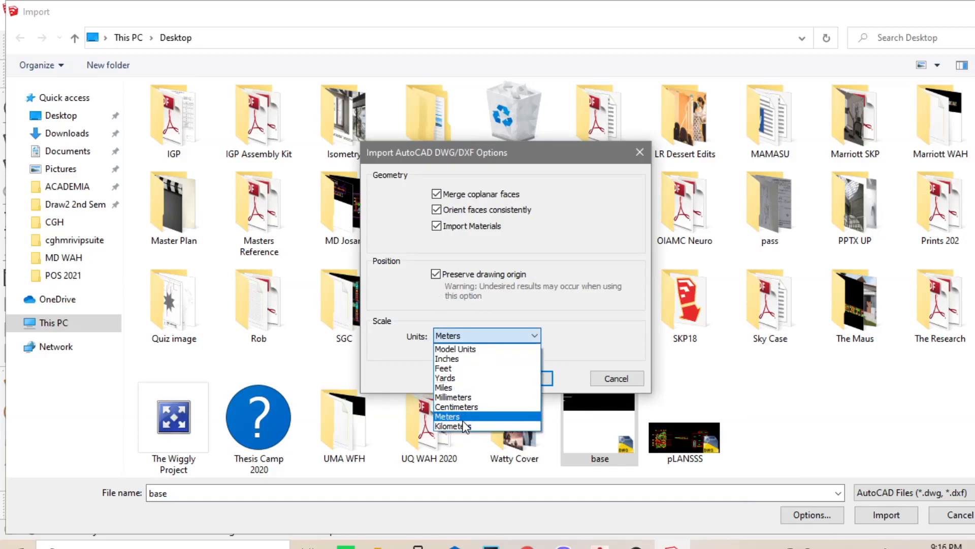
pyautogui.click(448, 415)
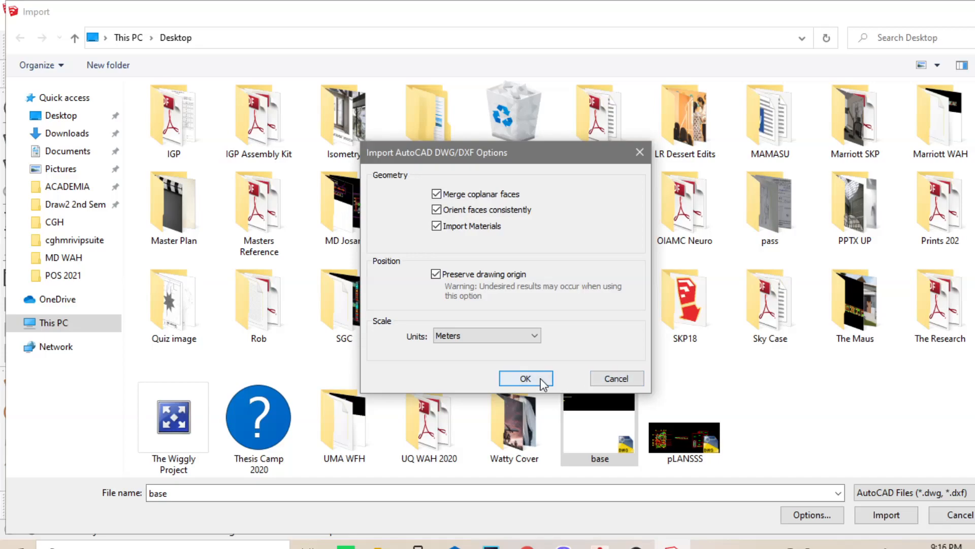
pyautogui.click(524, 378)
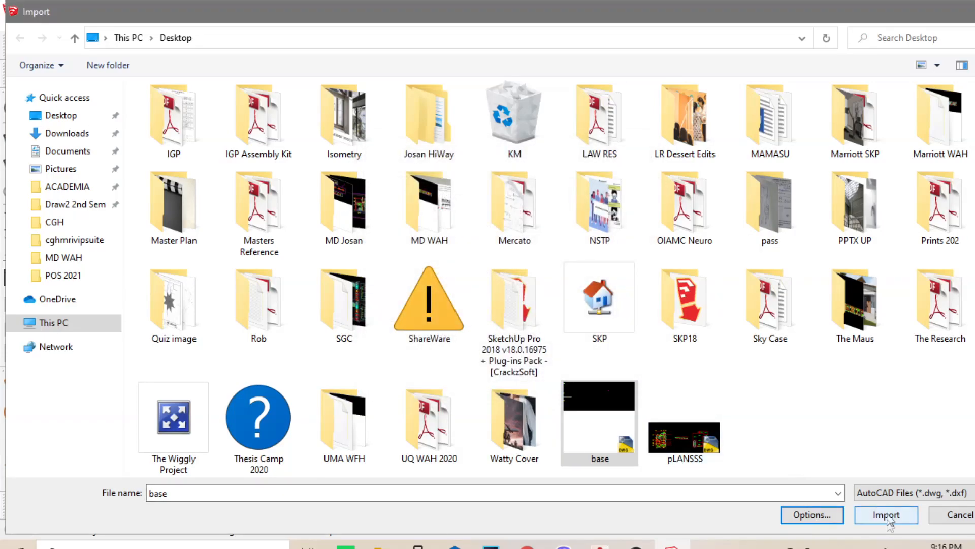
pyautogui.click(886, 515)
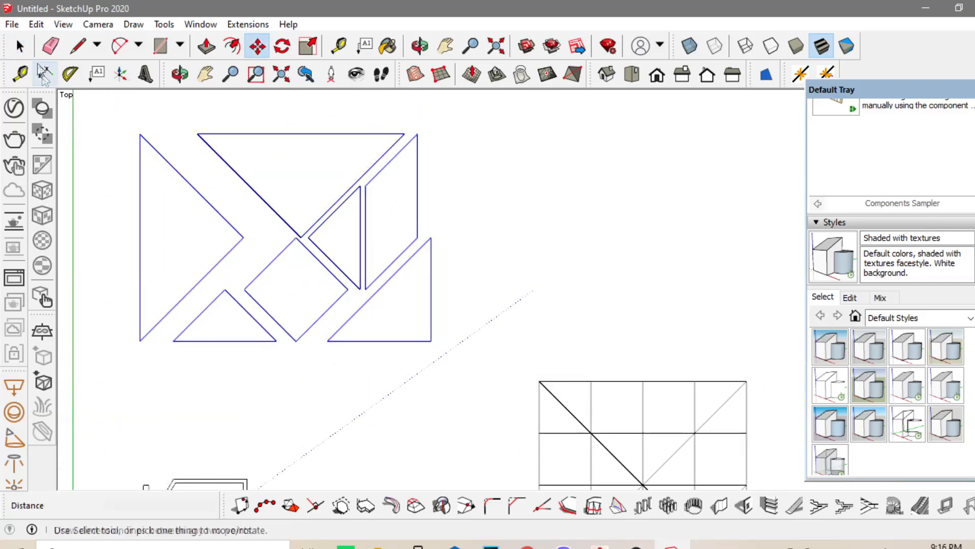
# Push/pull the large left triangle up by 1, then switch to the Top view
pyautogui.click(77, 45)
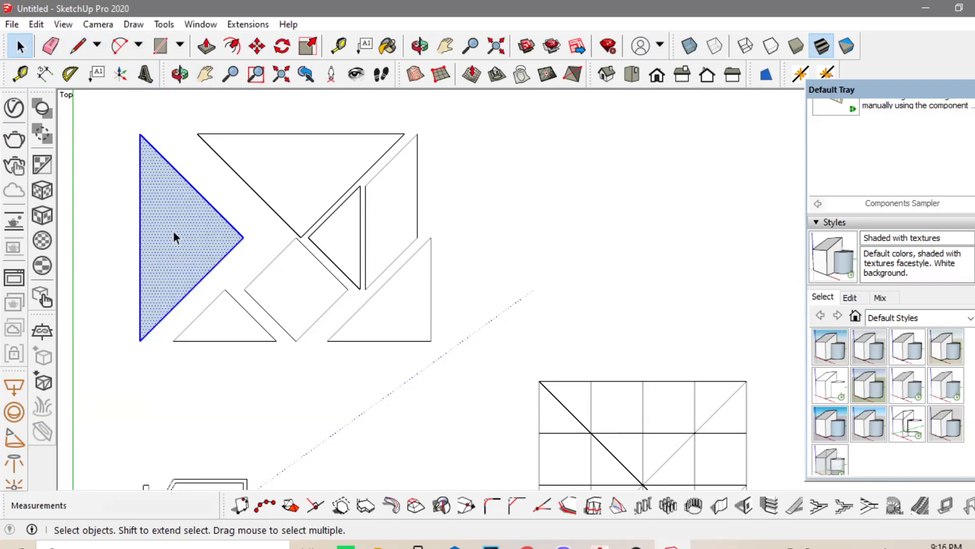
pyautogui.rightClick(186, 249)
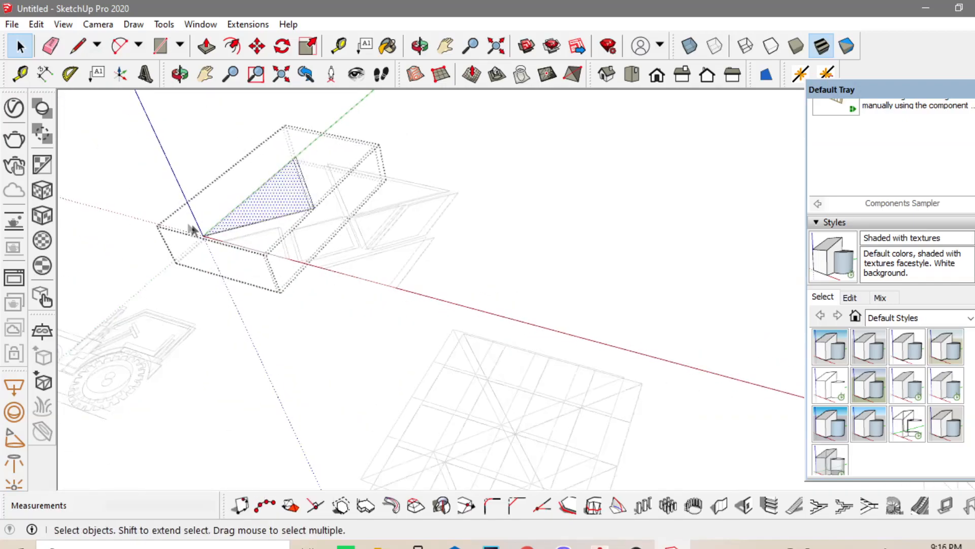
pyautogui.click(205, 45)
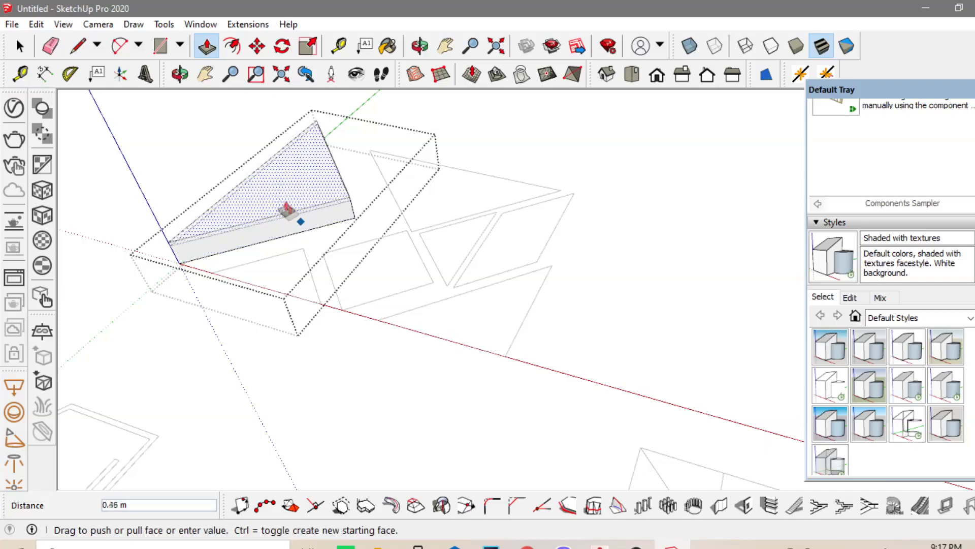
pyautogui.write('1')
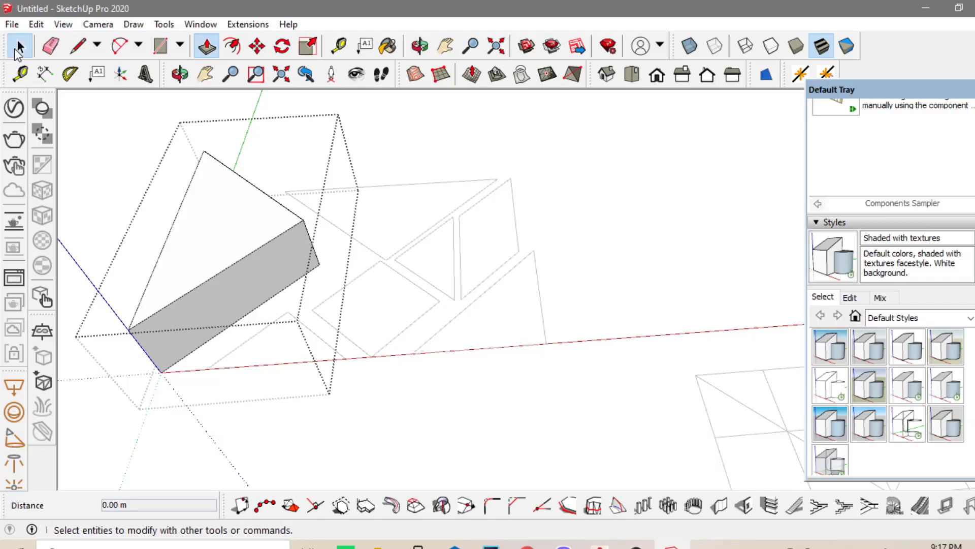
pyautogui.click(418, 45)
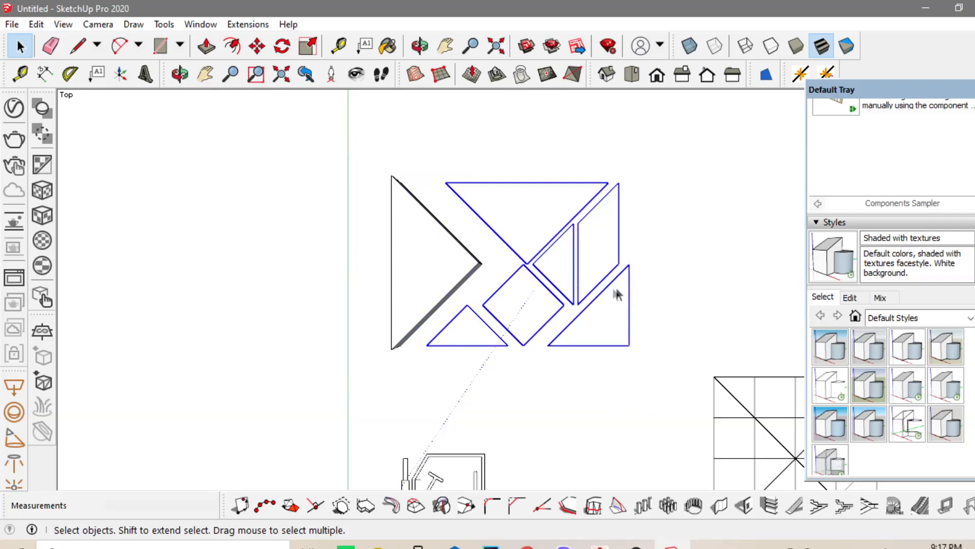
# Run Extensions > Make Faces on the outline edges and dismiss the statistics dialog
pyautogui.click(200, 24)
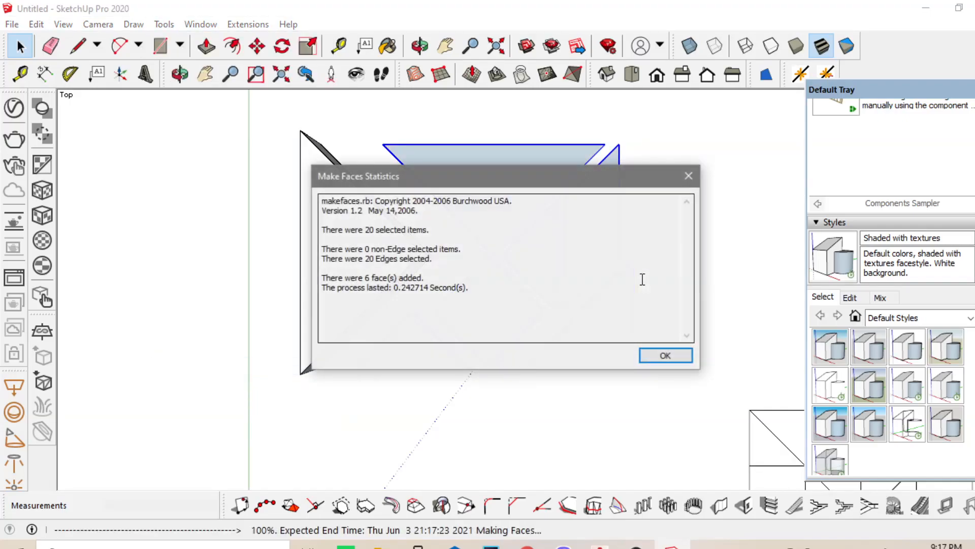
pyautogui.click(665, 355)
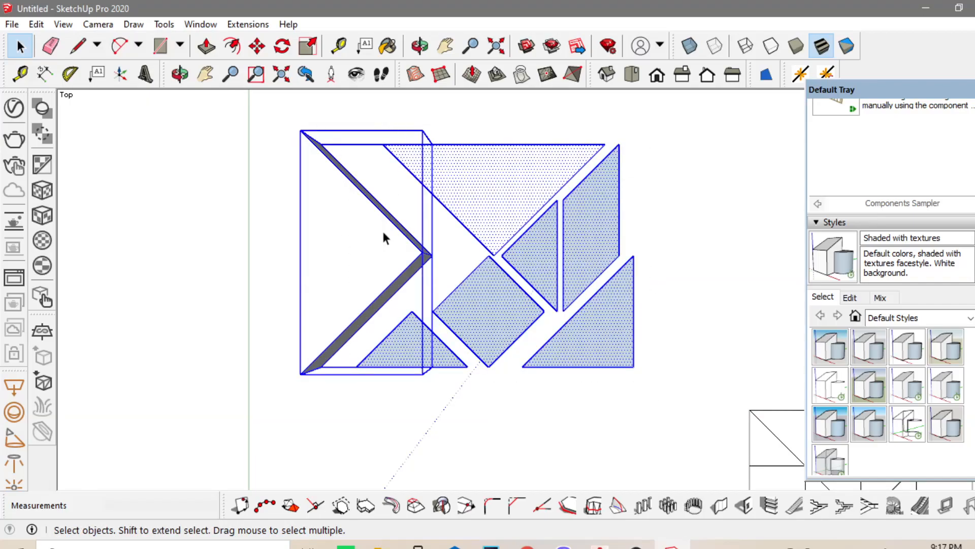
pyautogui.rightClick(382, 239)
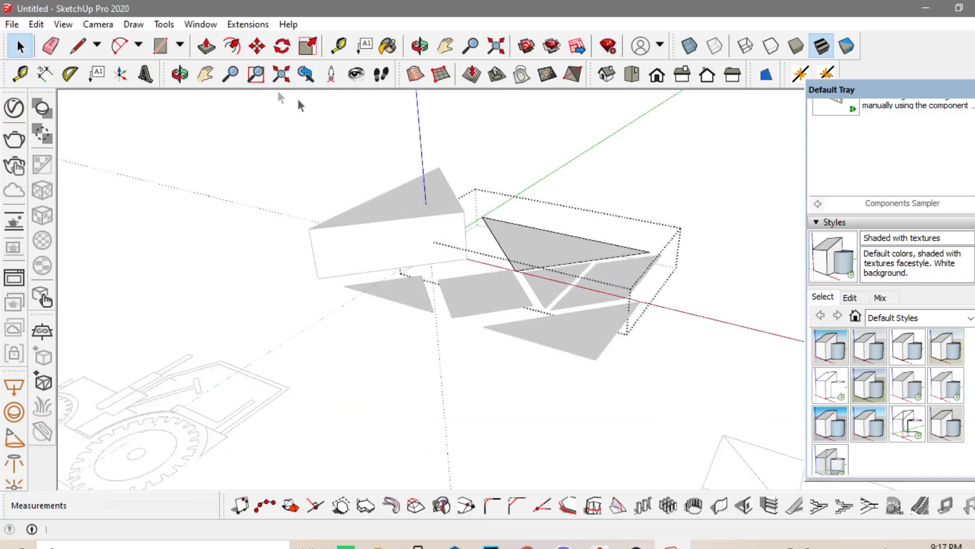
# Push/pull the top triangle, square and small triangles into solid blocks
pyautogui.click(205, 45)
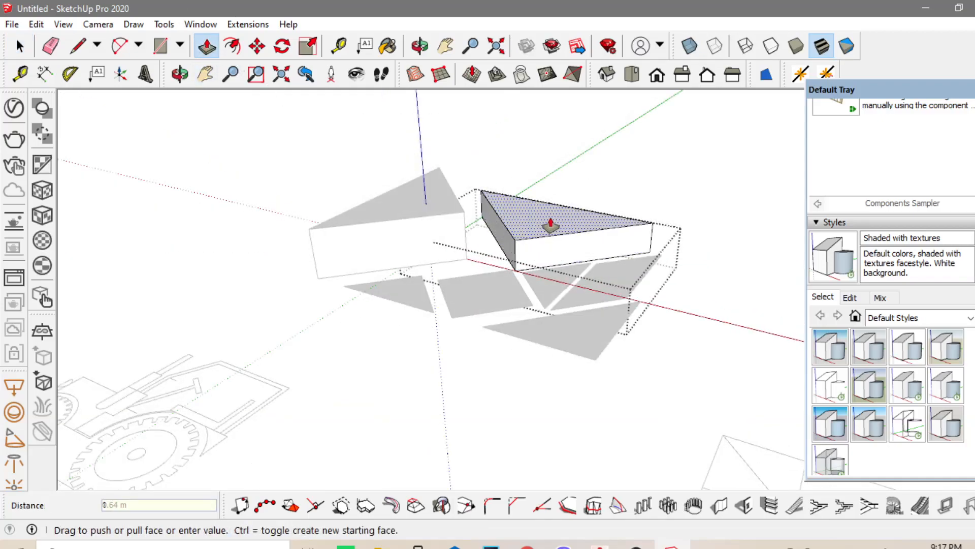
pyautogui.click(19, 46)
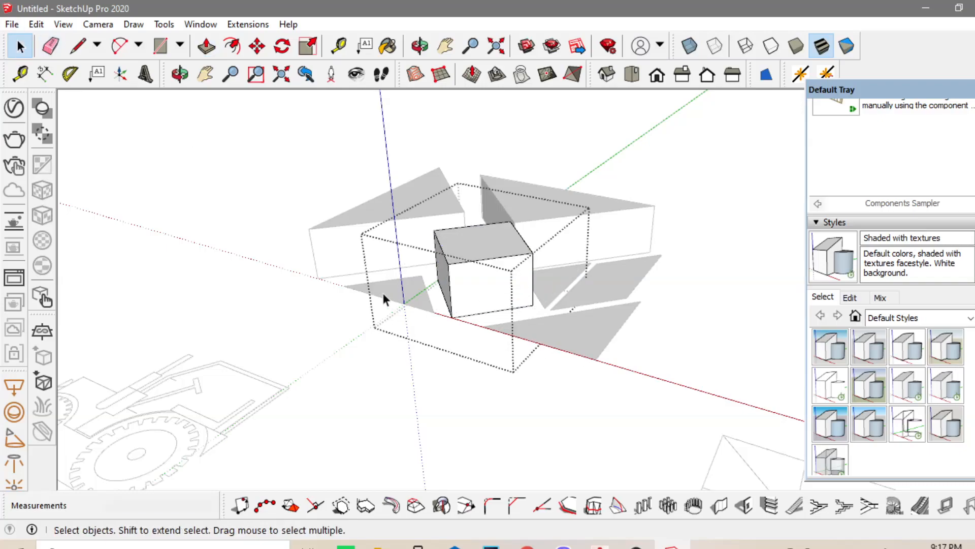
pyautogui.rightClick(398, 295)
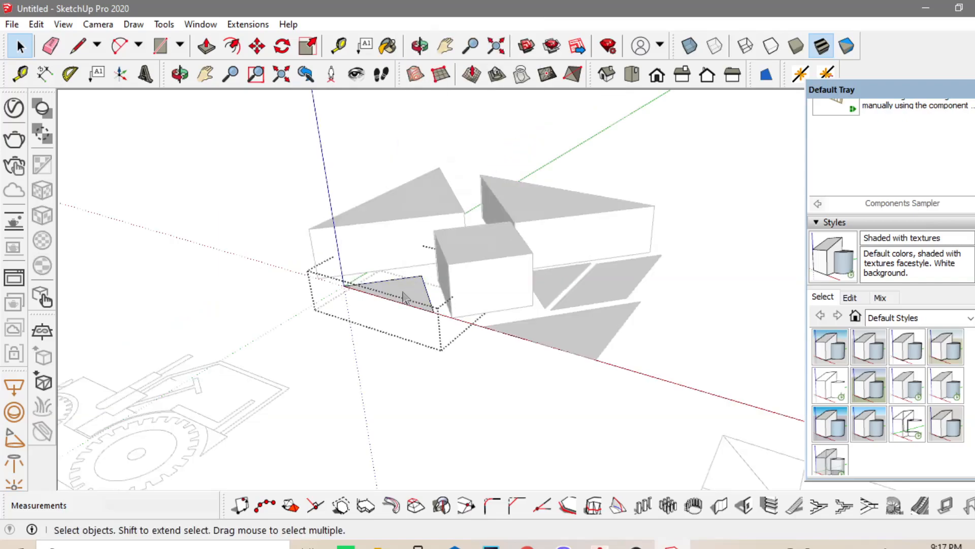
pyautogui.click(206, 45)
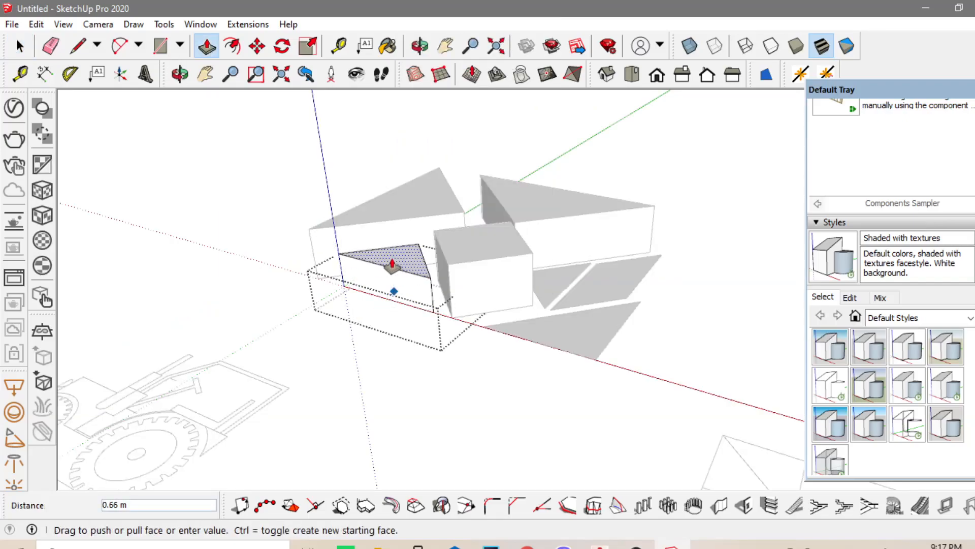
pyautogui.click(20, 46)
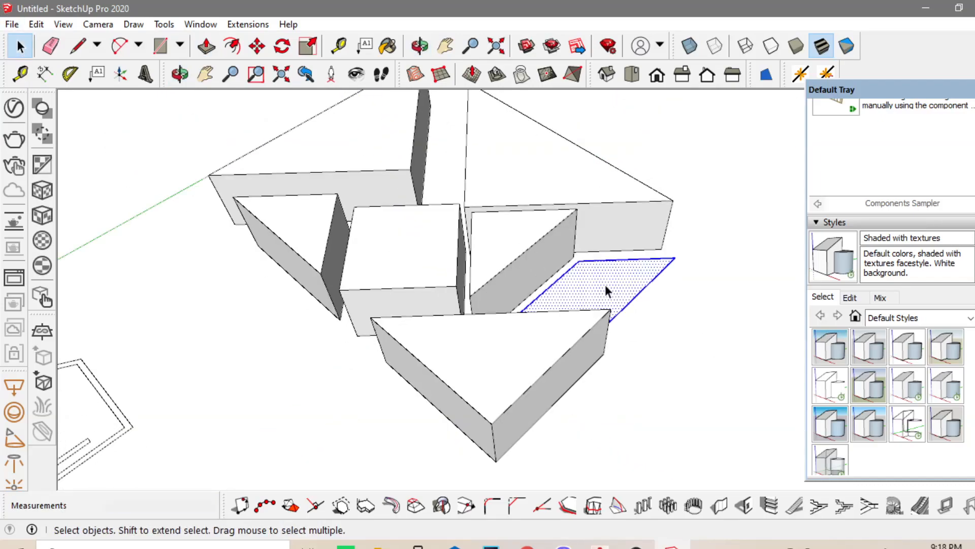
# Select all the tangram pieces and make them into one group
pyautogui.rightClick(606, 291)
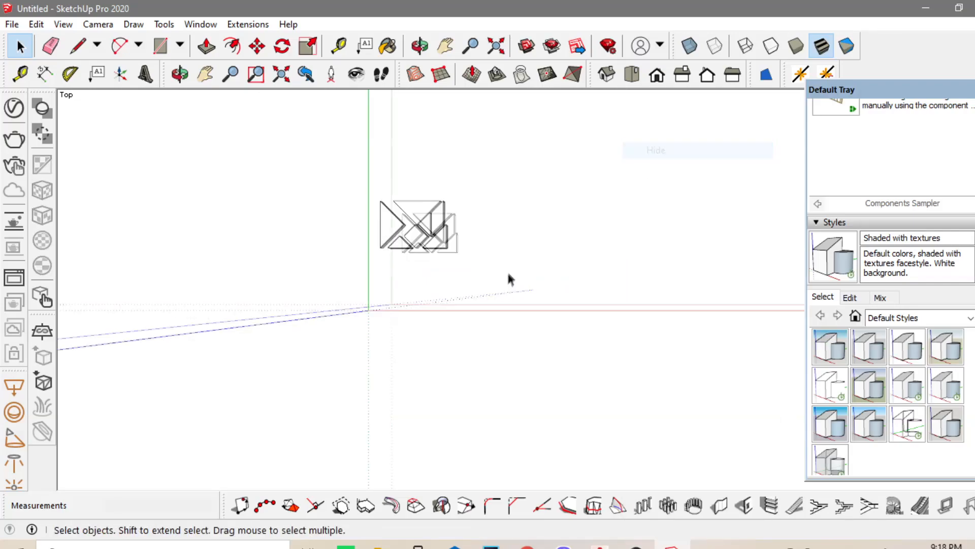
pyautogui.click(256, 46)
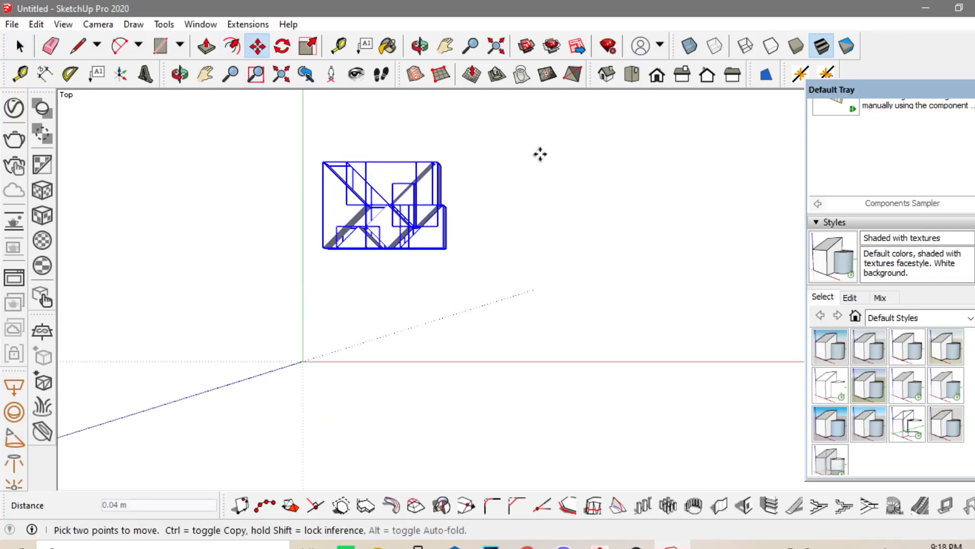
pyautogui.rightClick(385, 311)
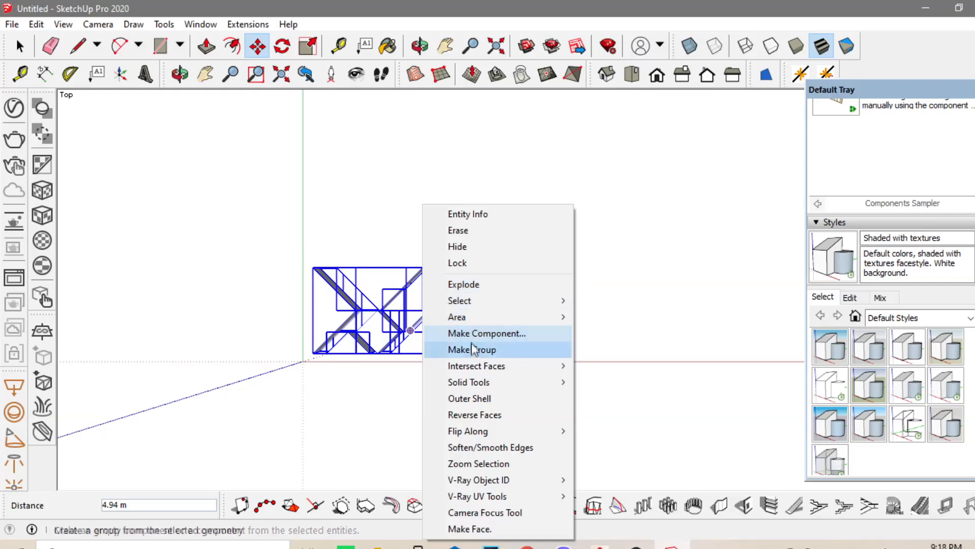
pyautogui.click(471, 349)
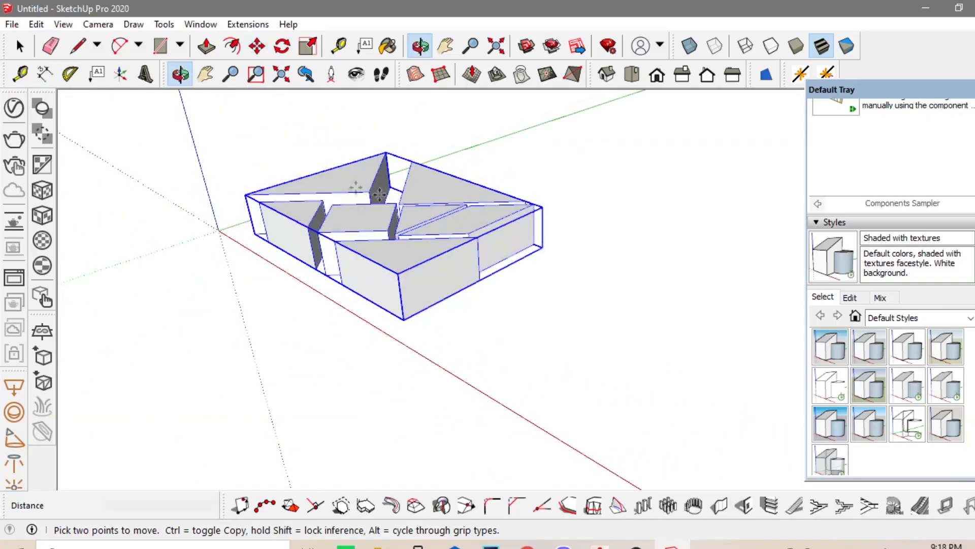
# Rotate the group 90° so it stands upright on edge
pyautogui.click(257, 46)
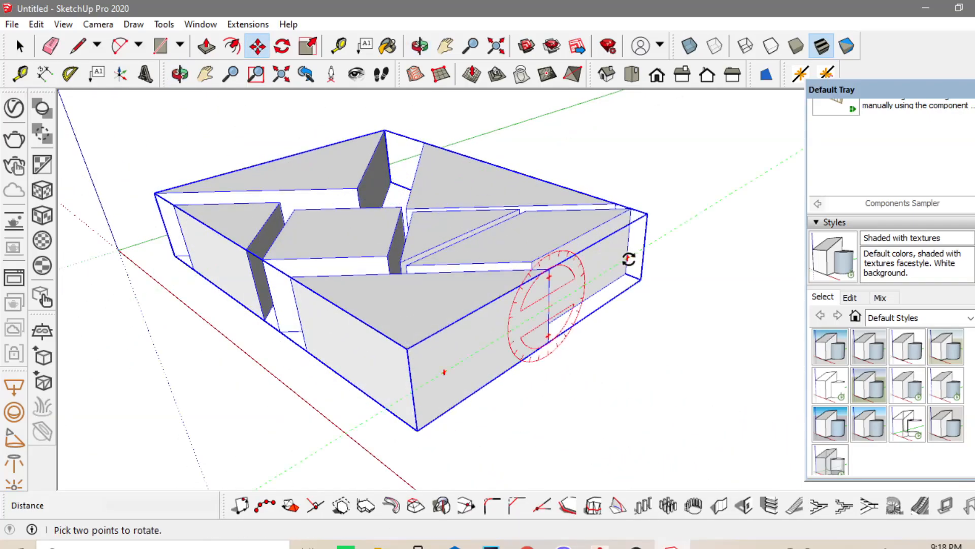
pyautogui.write('90')
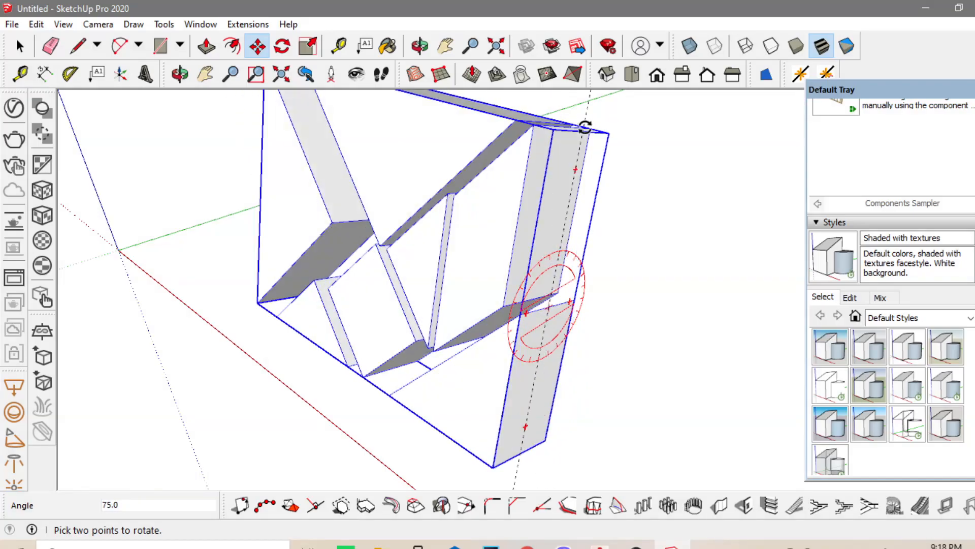
pyautogui.write('90')
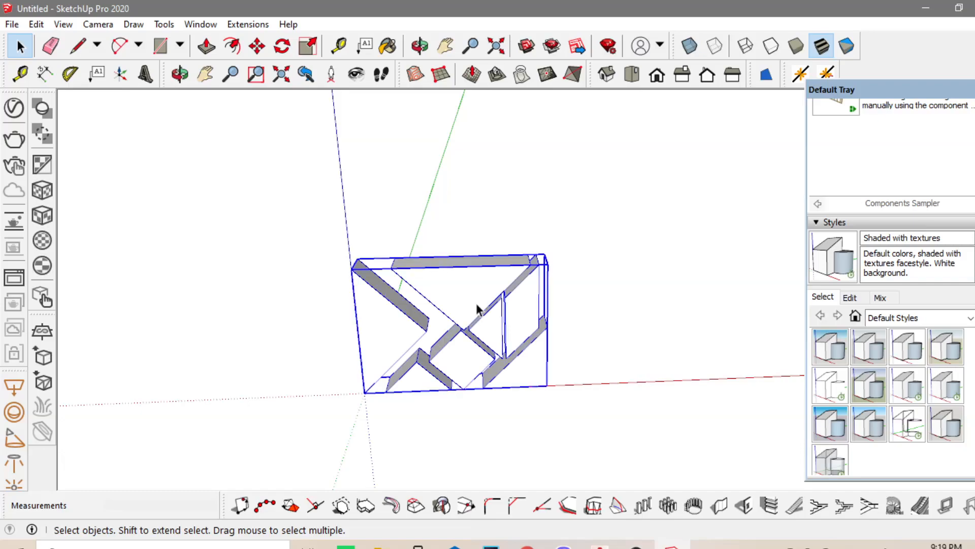
pyautogui.rightClick(477, 310)
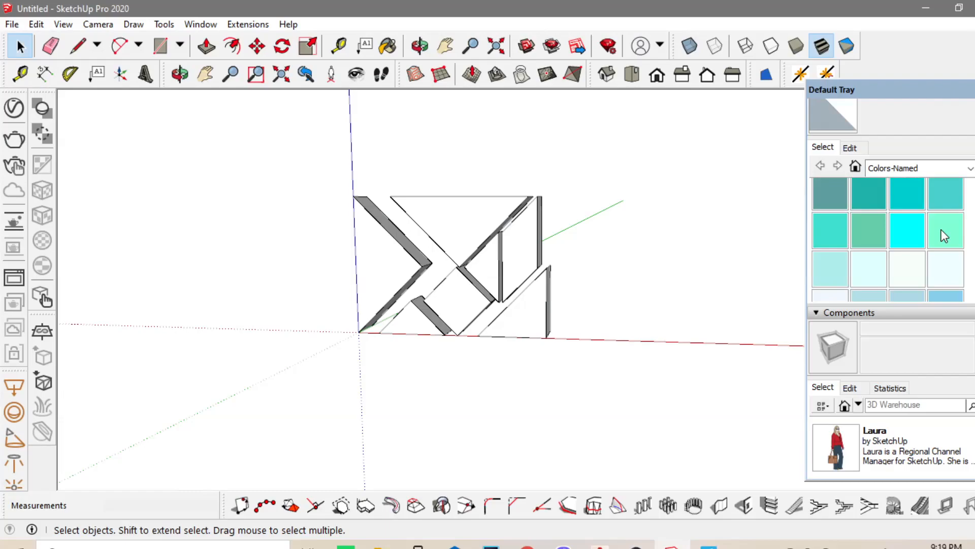
# Paint the large top triangle cyan, then other pieces pale blue, midnight blue and burnt orange
pyautogui.click(906, 230)
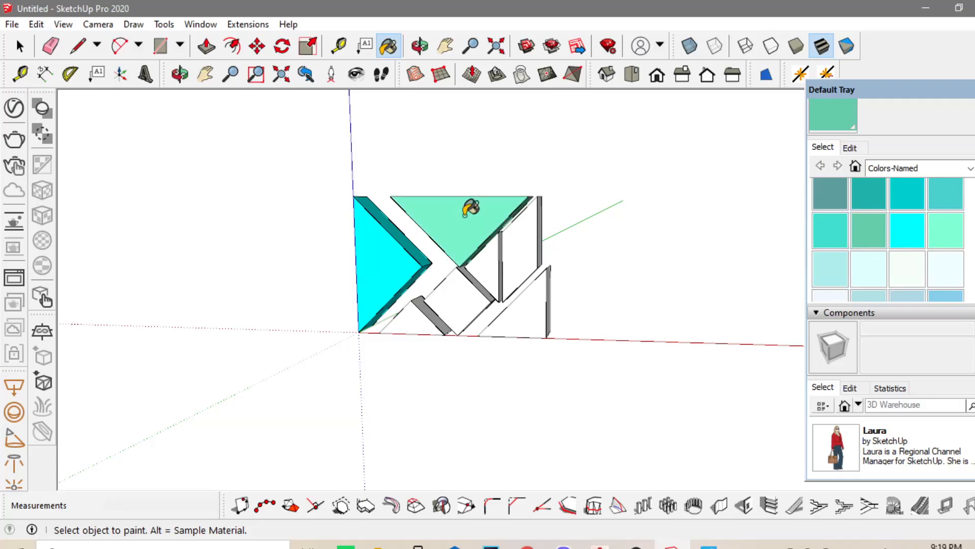
pyautogui.click(469, 209)
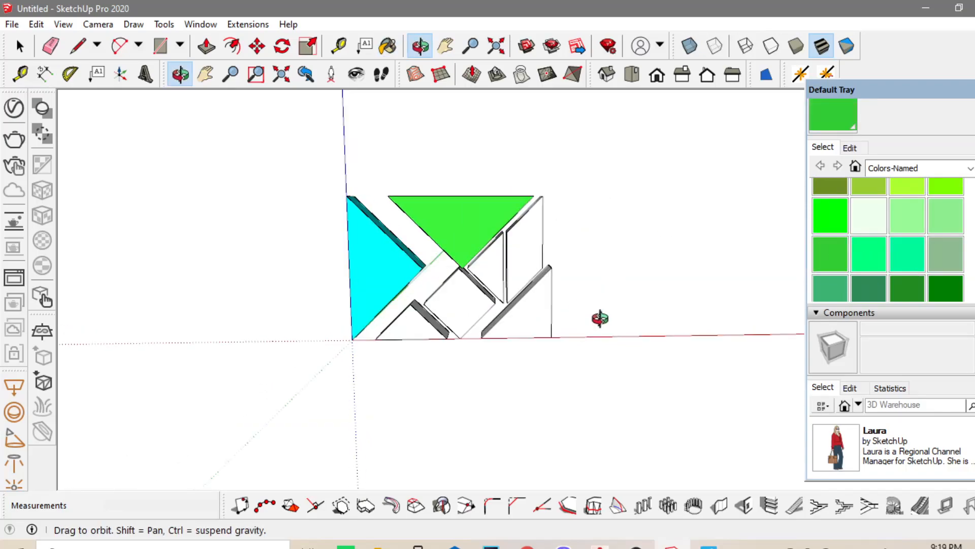
pyautogui.click(388, 46)
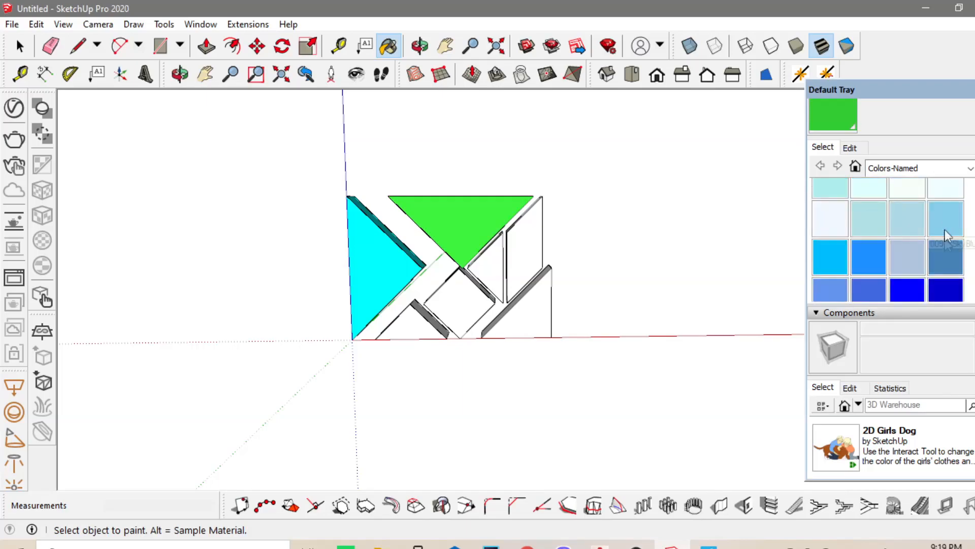
pyautogui.click(525, 243)
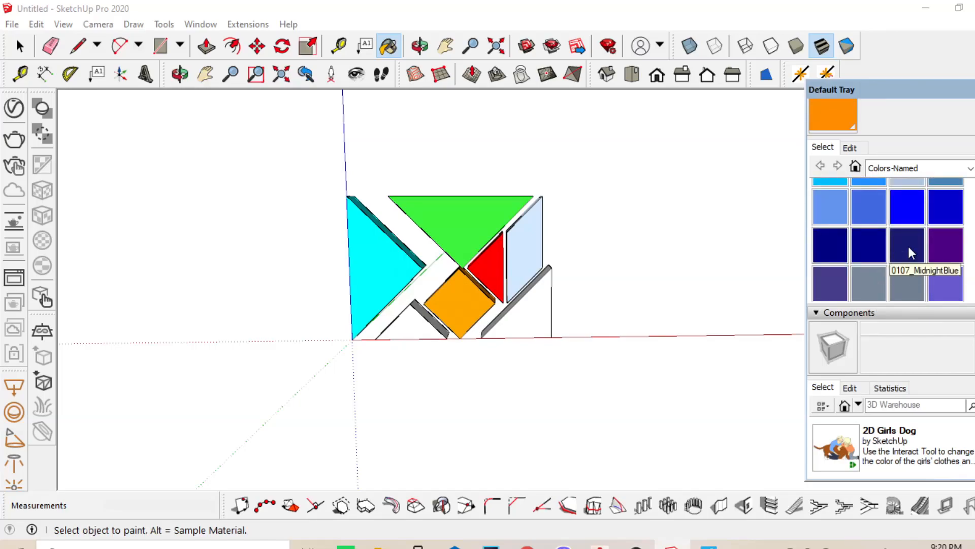
pyautogui.click(906, 244)
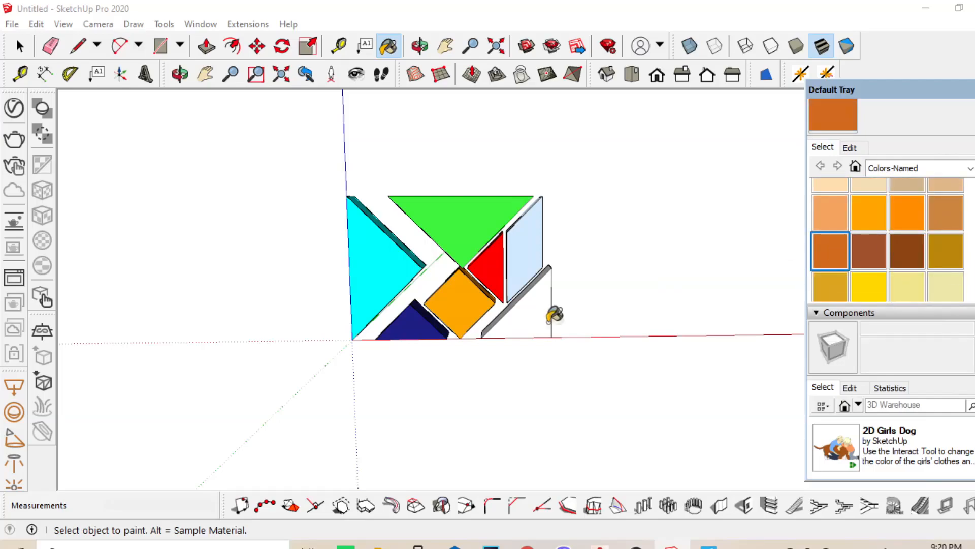
pyautogui.click(419, 45)
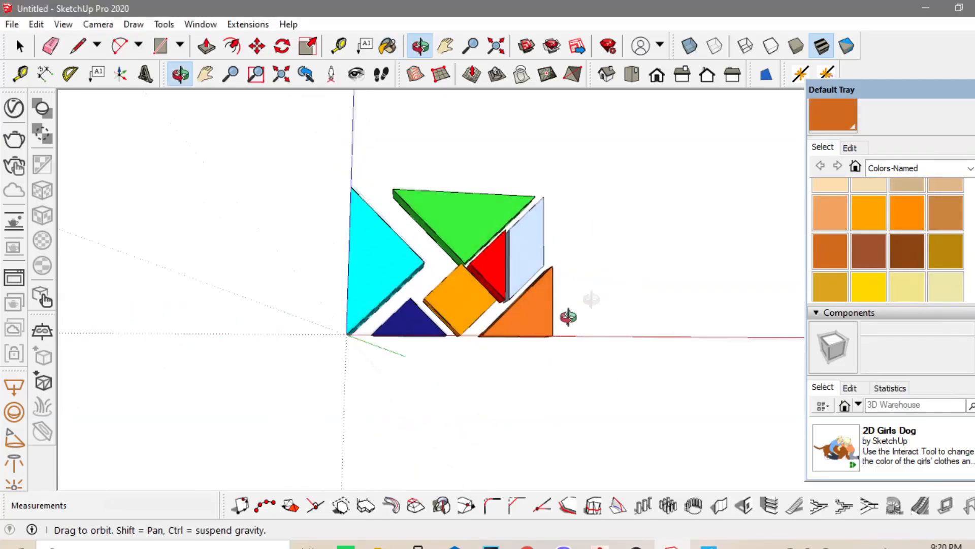
pyautogui.click(389, 45)
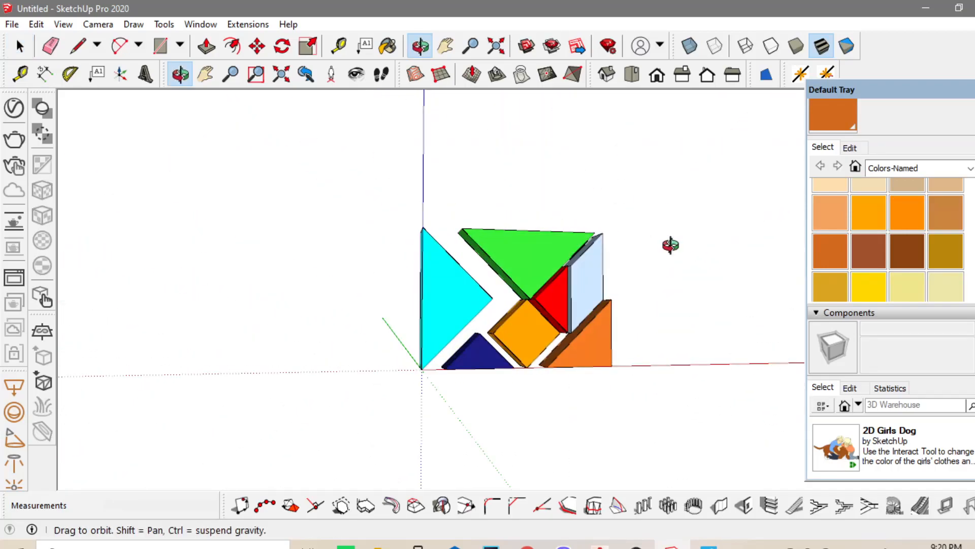
pyautogui.click(632, 74)
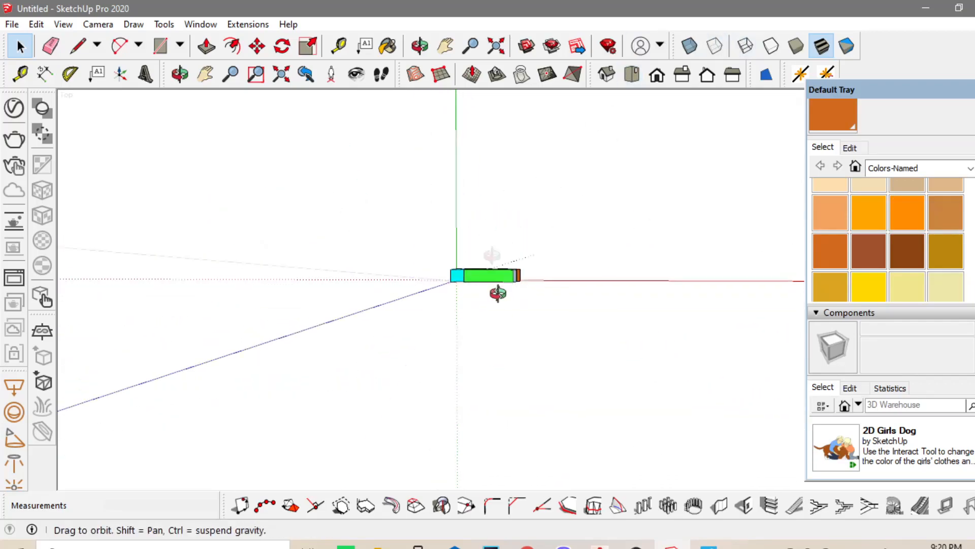
# Switch to Top view and rotate the tangram group back flat, pattern facing up
pyautogui.click(632, 75)
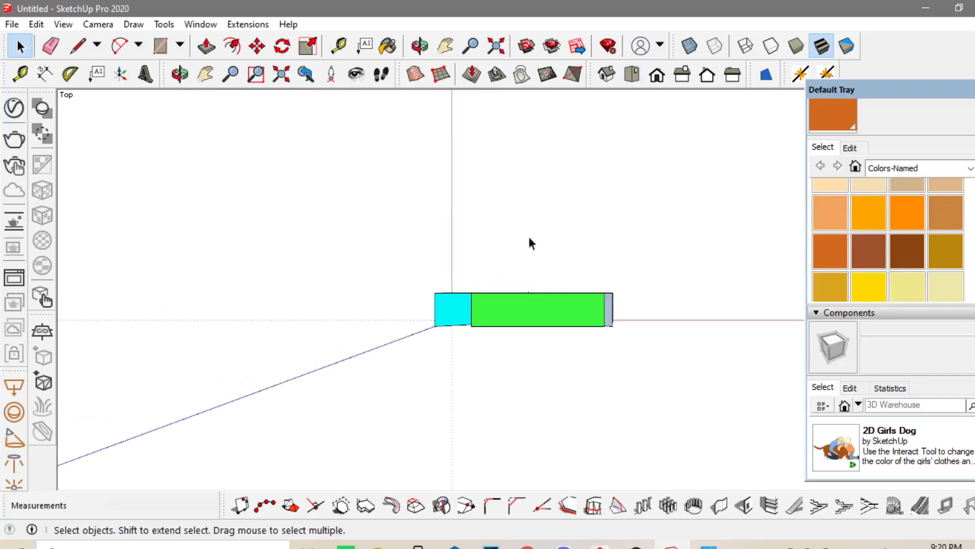
pyautogui.rightClick(559, 302)
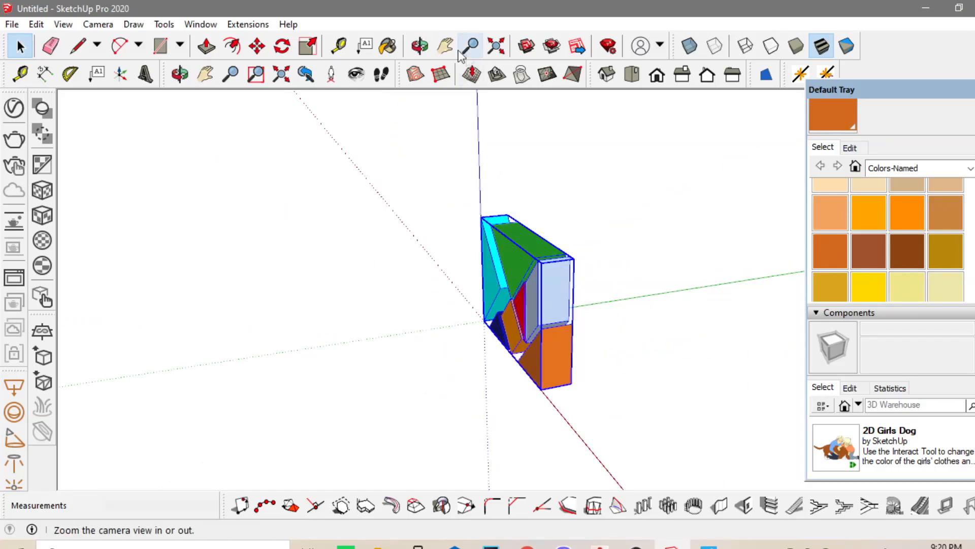
pyautogui.click(257, 45)
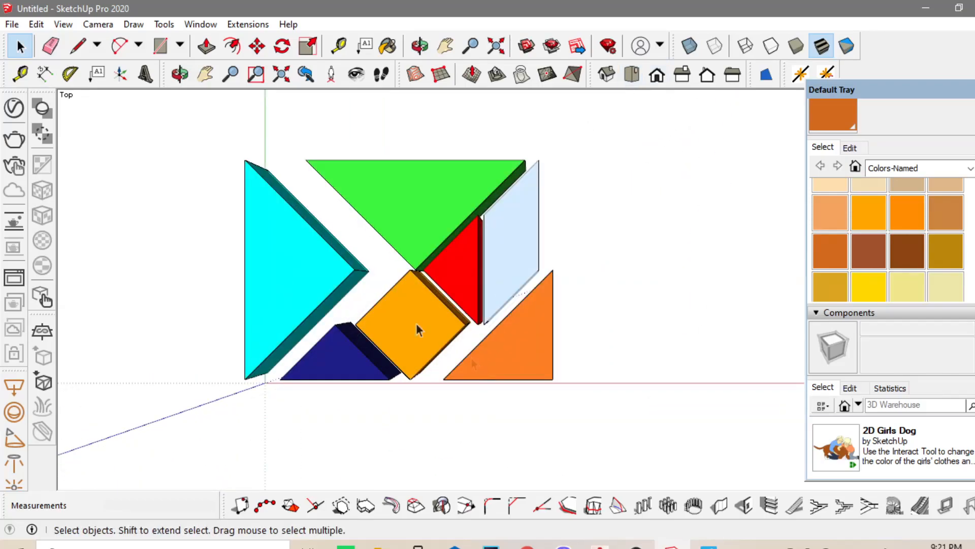
pyautogui.click(10, 24)
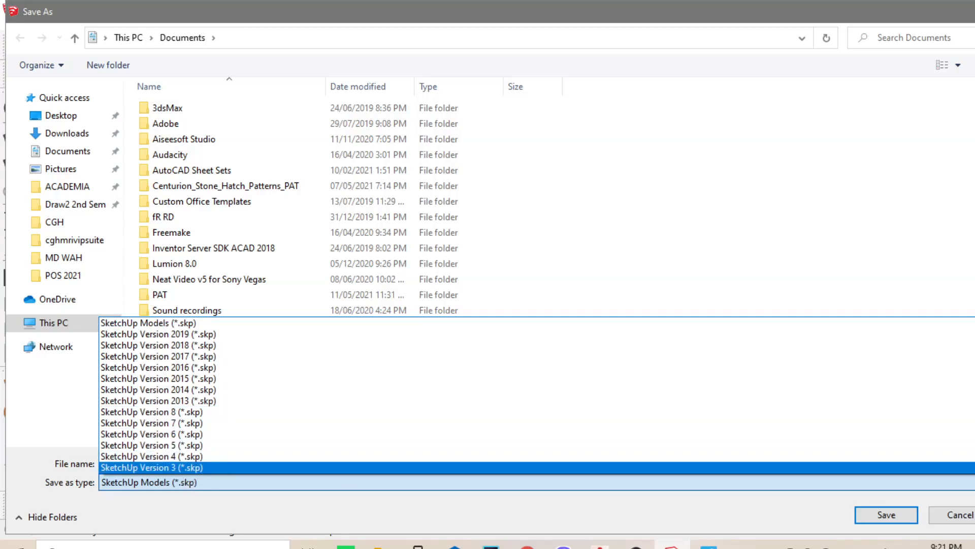
# Save the model in SketchUp file format as New Tangram
pyautogui.click(886, 515)
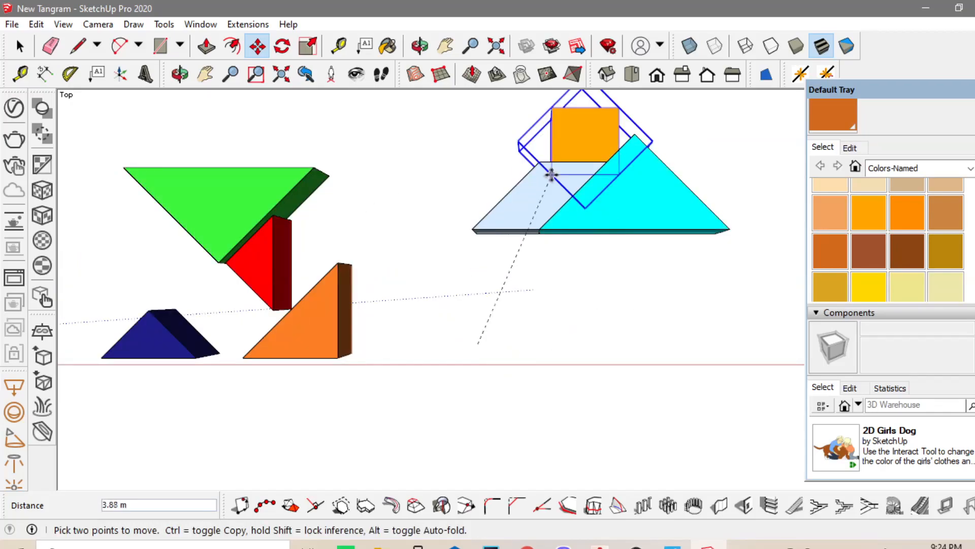
# Move the orange square and green triangle into a new figure beside the original set
pyautogui.click(282, 45)
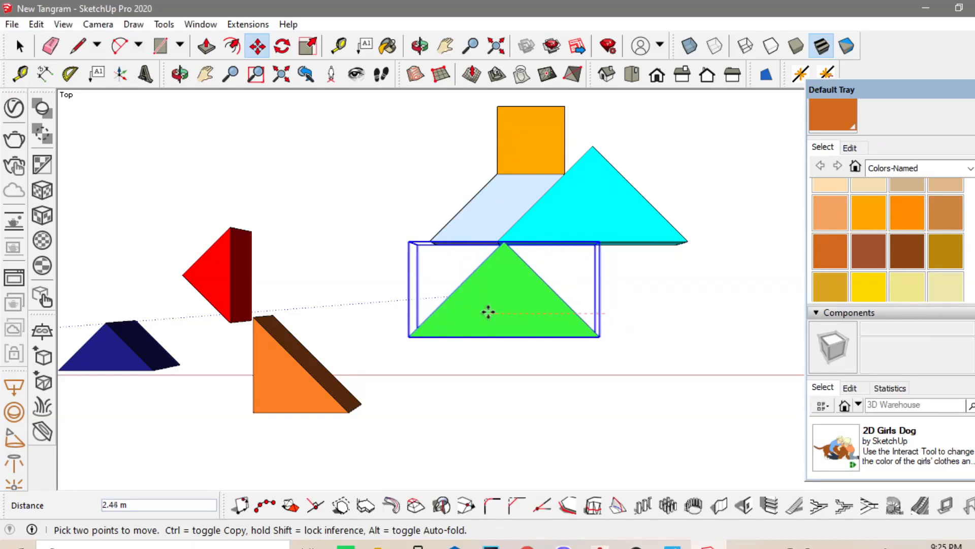
pyautogui.moveTo(487, 312); pyautogui.dragTo(327, 390)
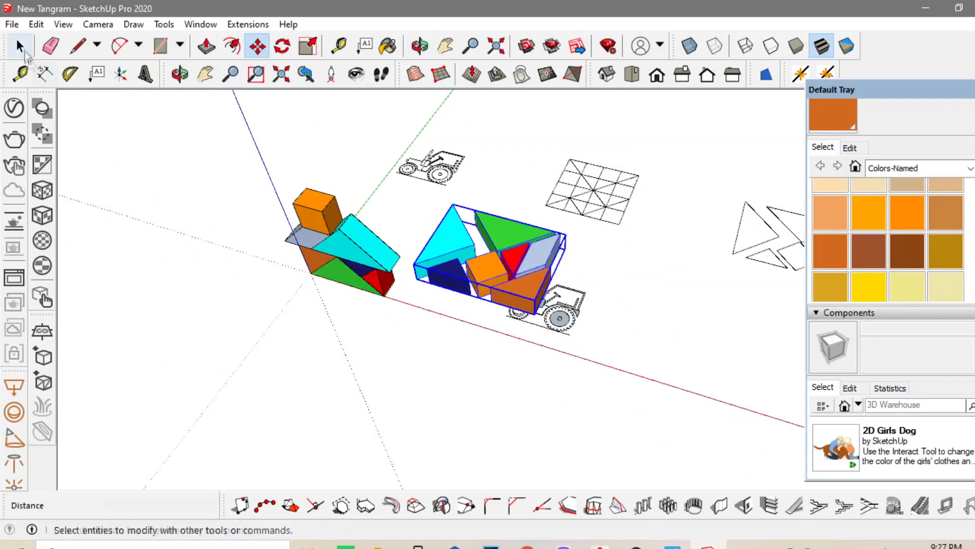
pyautogui.rightClick(560, 321)
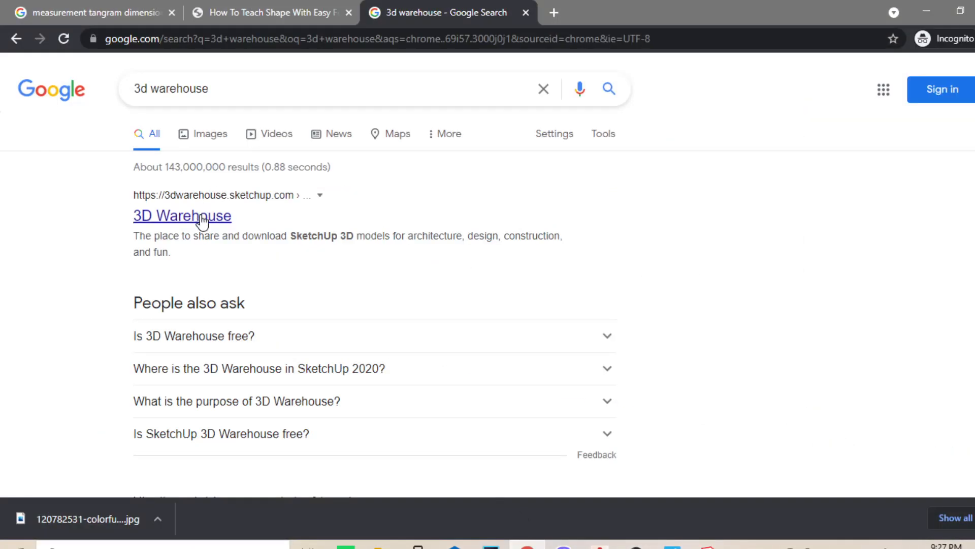
# Go to 3D Warehouse from the Google results and begin a 'chemistry' search
pyautogui.click(182, 215)
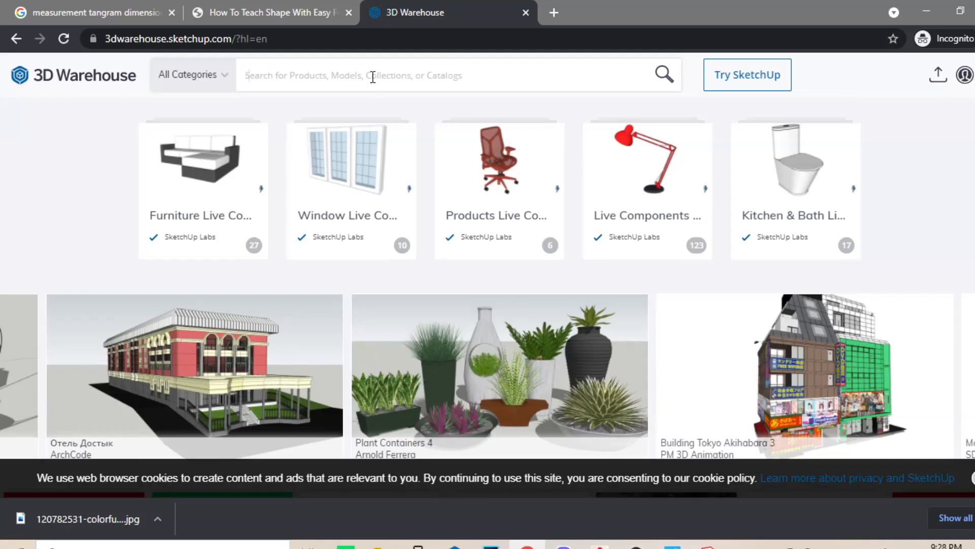
pyautogui.write('chemistry lab')
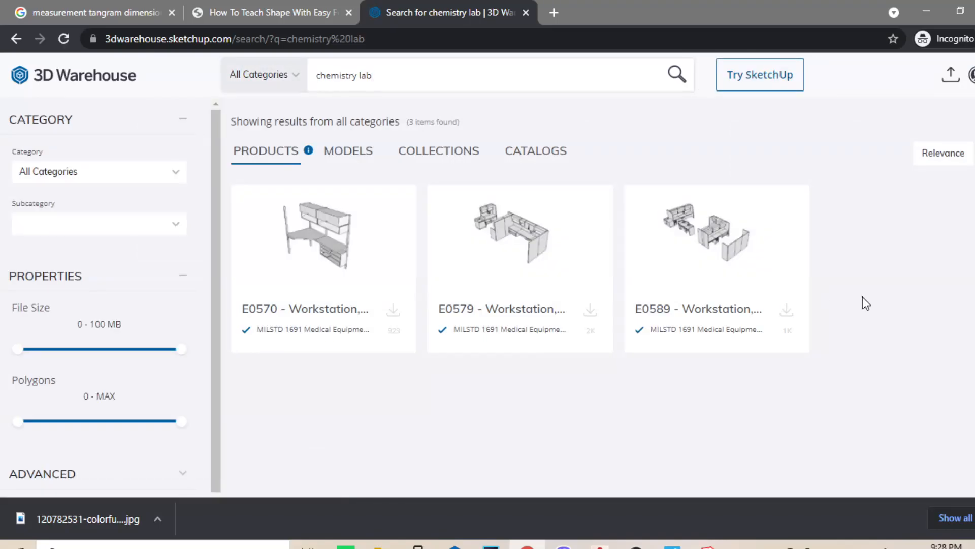
pyautogui.moveTo(711, 276)
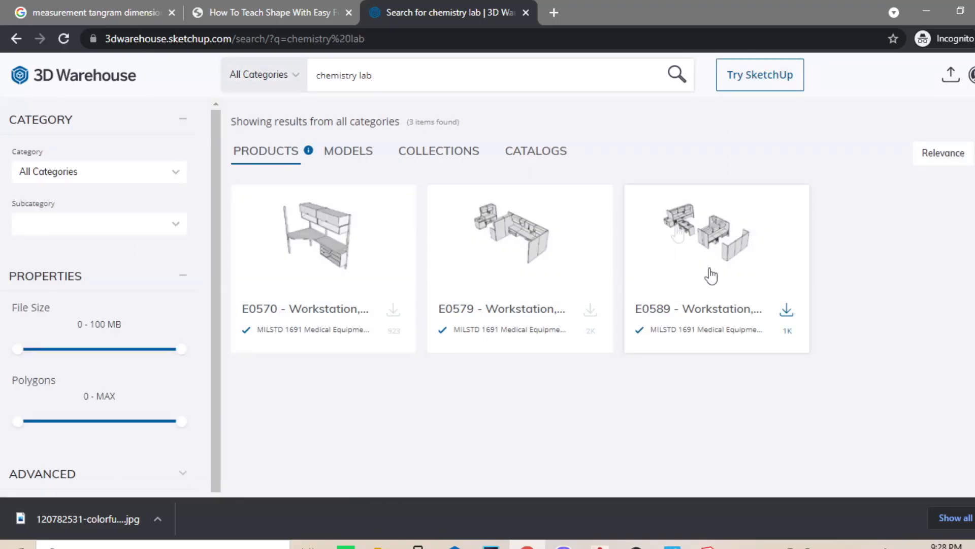
# Scroll through the chemistry lab Models results, then view the chemistry lab Collections
pyautogui.click(349, 150)
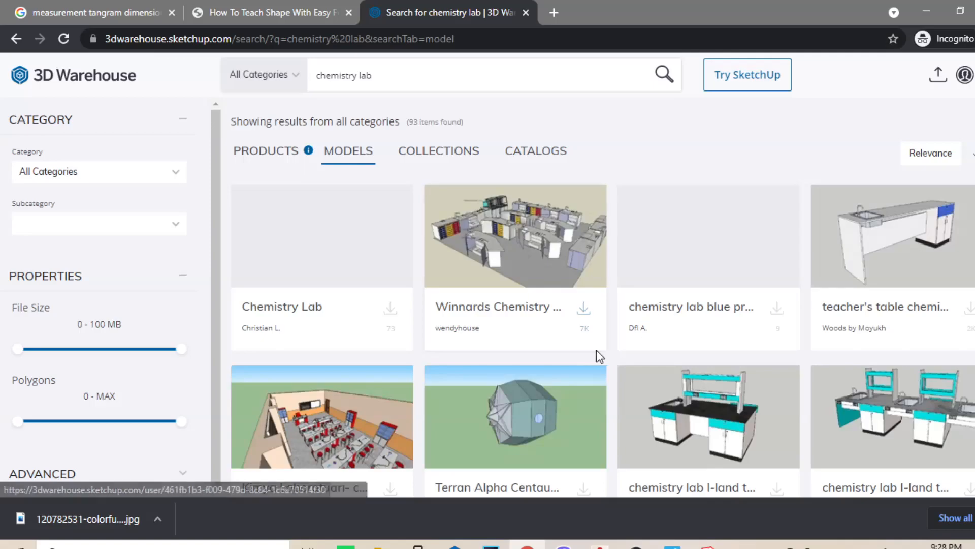
pyautogui.scroll(-3)
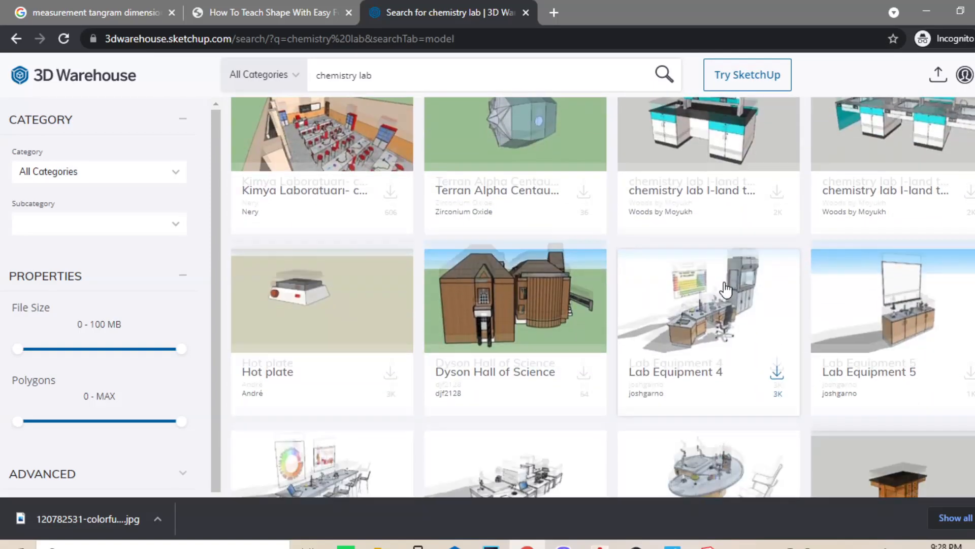
pyautogui.scroll(-3)
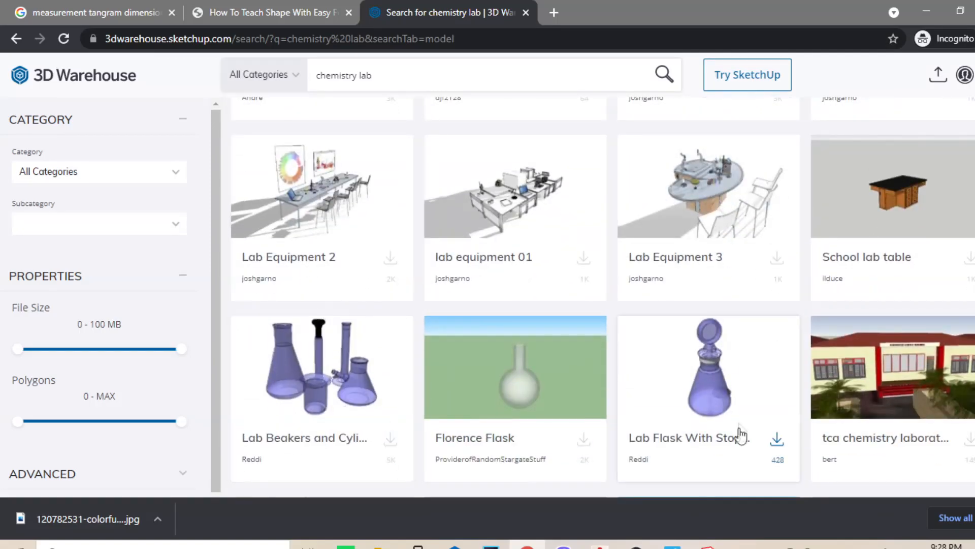
pyautogui.scroll(-3)
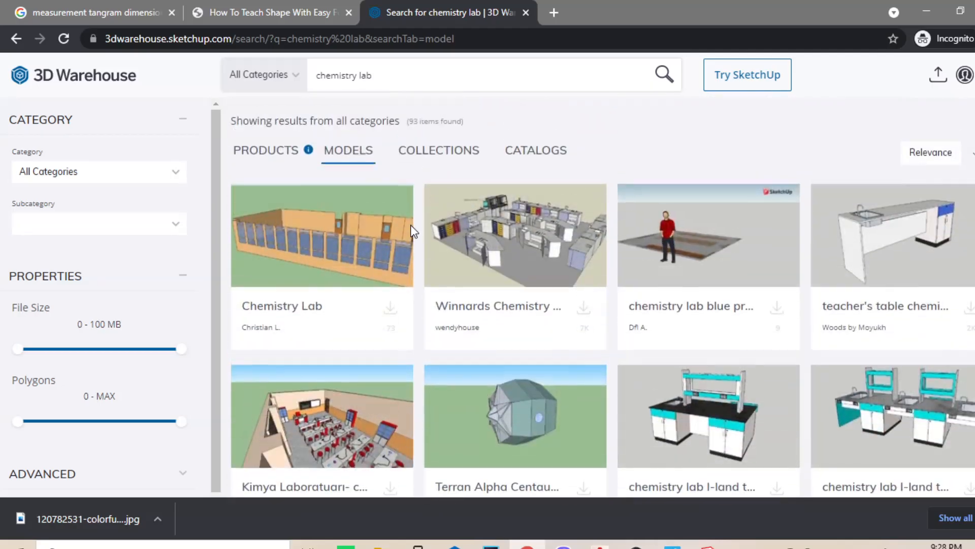
pyautogui.click(438, 150)
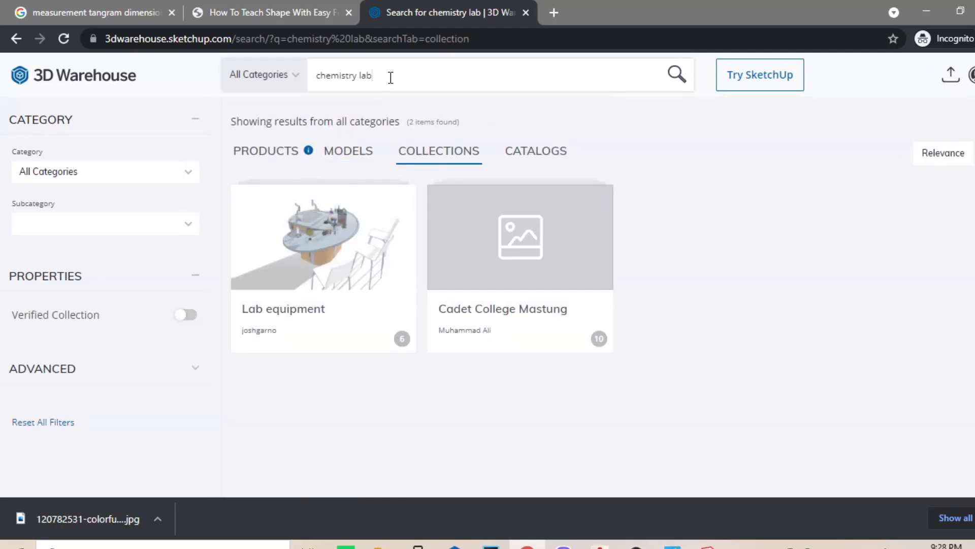
pyautogui.write('machines')
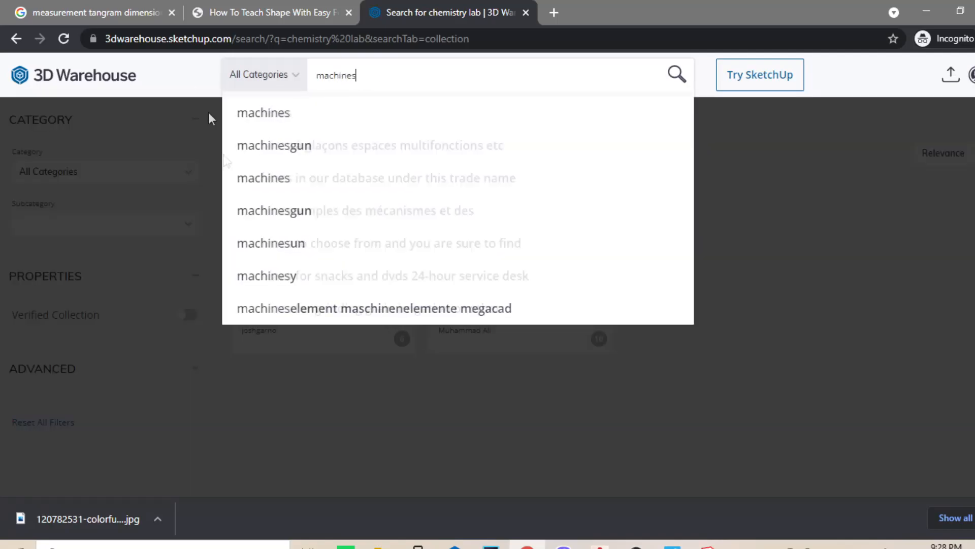
# Search 'machinery', scroll its collections, then browse the machinery Models results
pyautogui.press('Backspace')
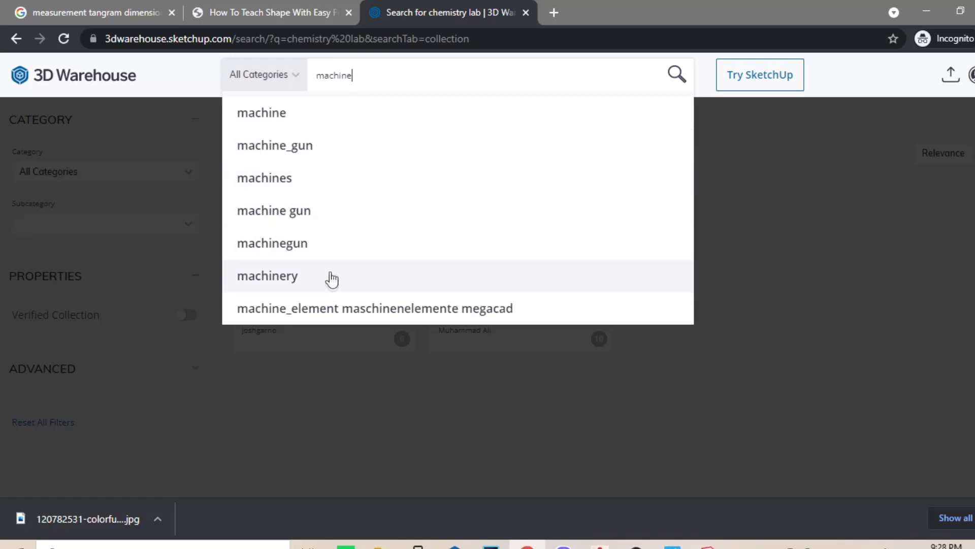
pyautogui.click(267, 275)
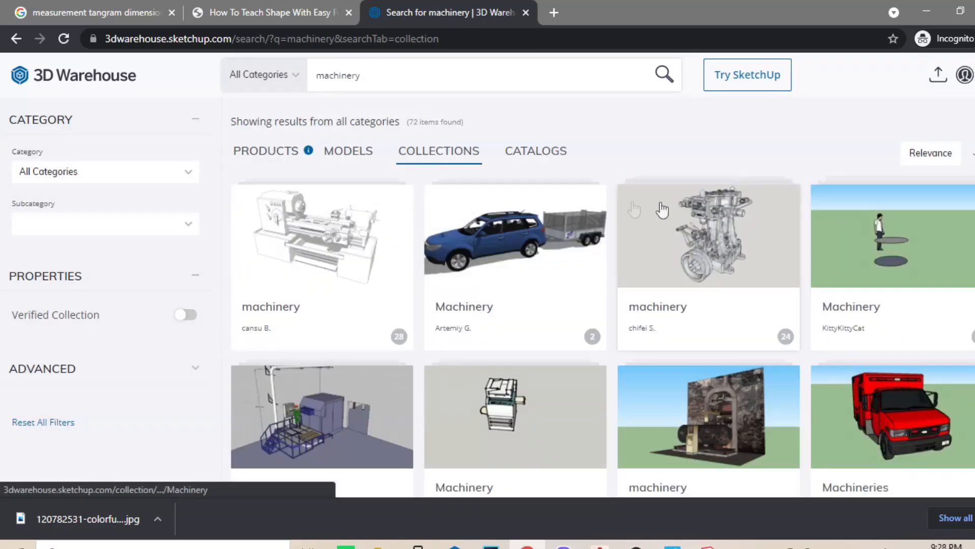
pyautogui.scroll(-3)
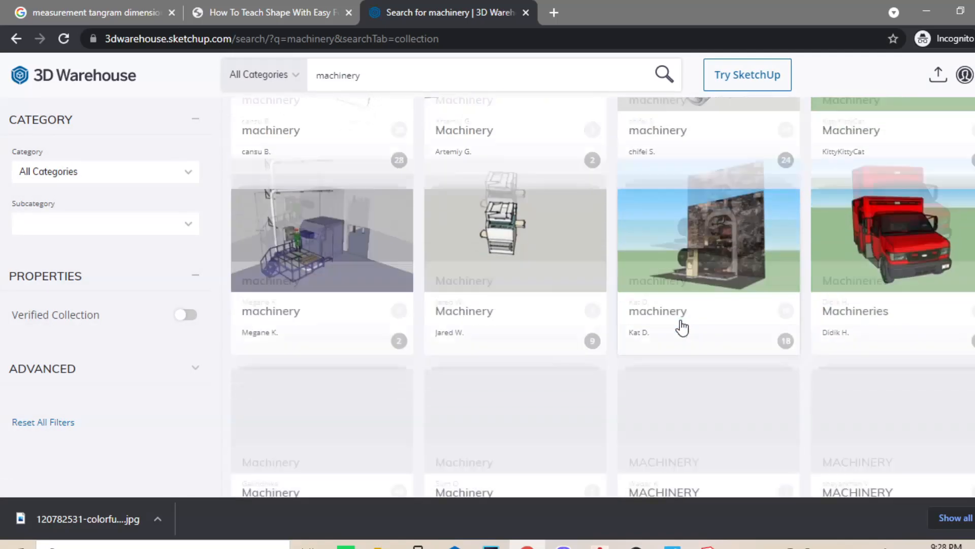
pyautogui.scroll(-3)
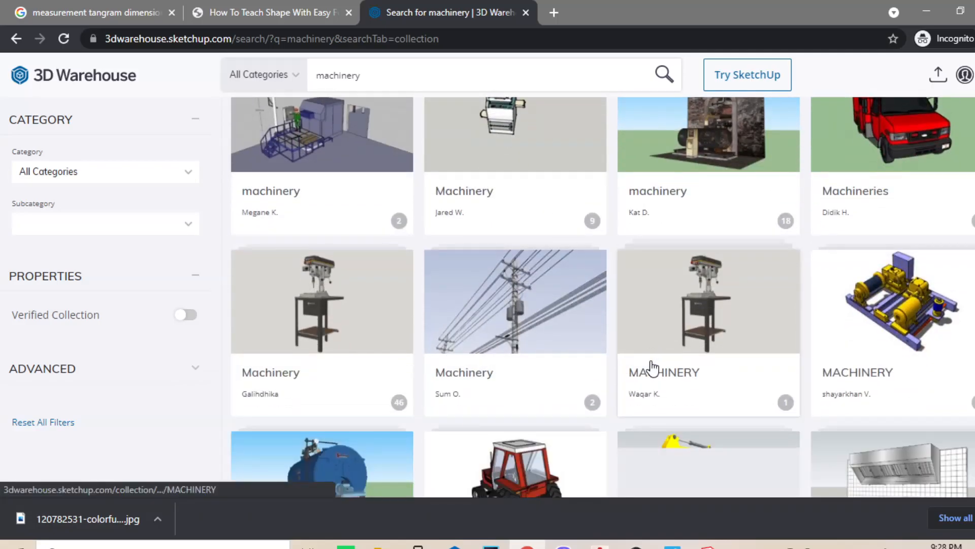
pyautogui.scroll(-3)
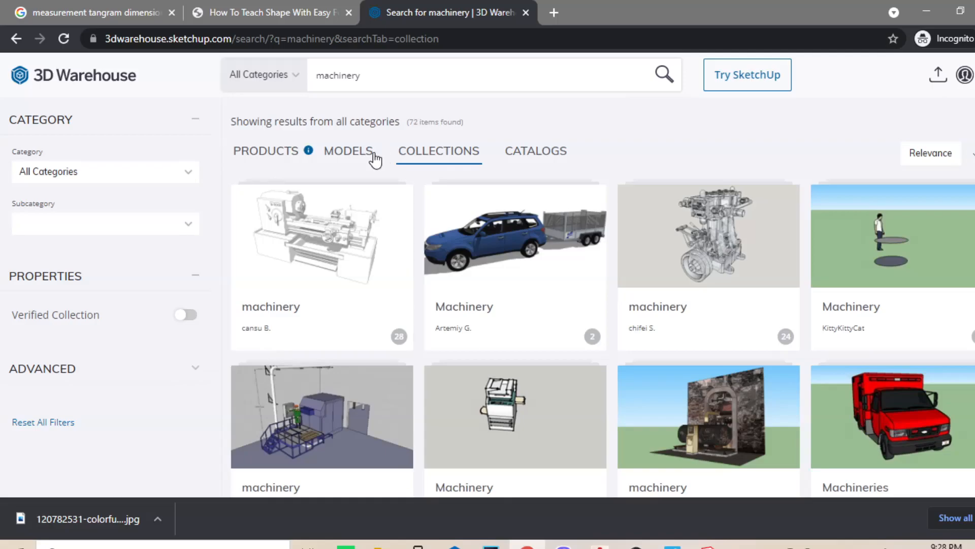
pyautogui.click(348, 150)
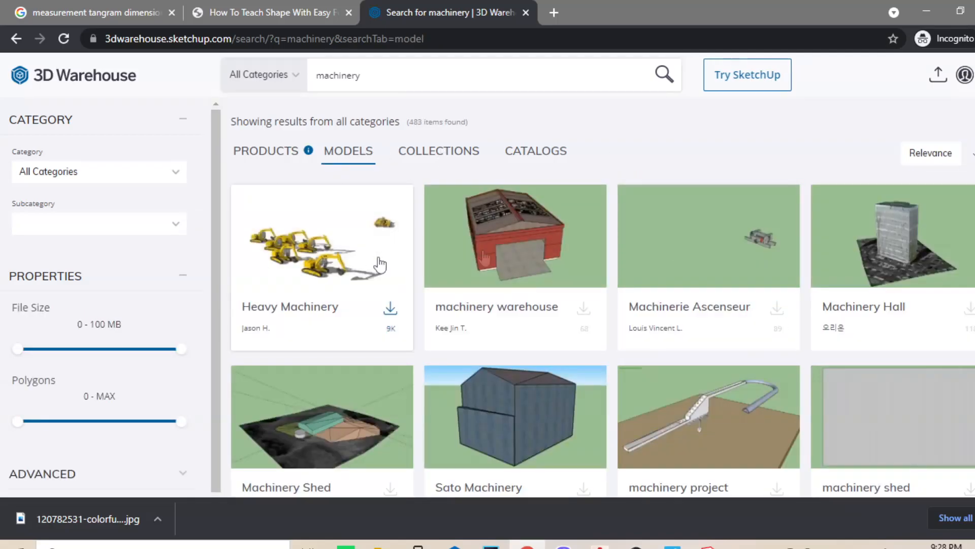
pyautogui.scroll(-3)
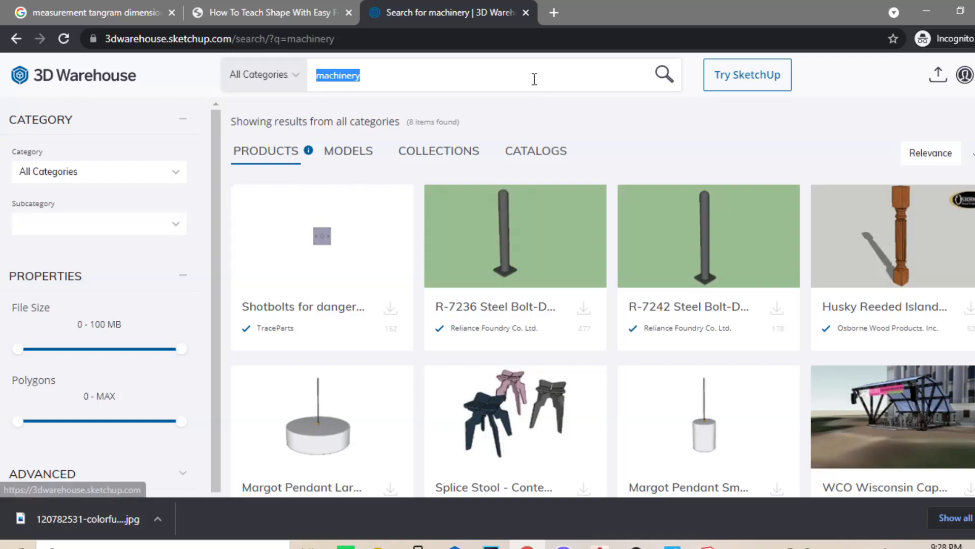
# Search 'ducting system', browse its Models results, and download a ducting model
pyautogui.write('ducting')
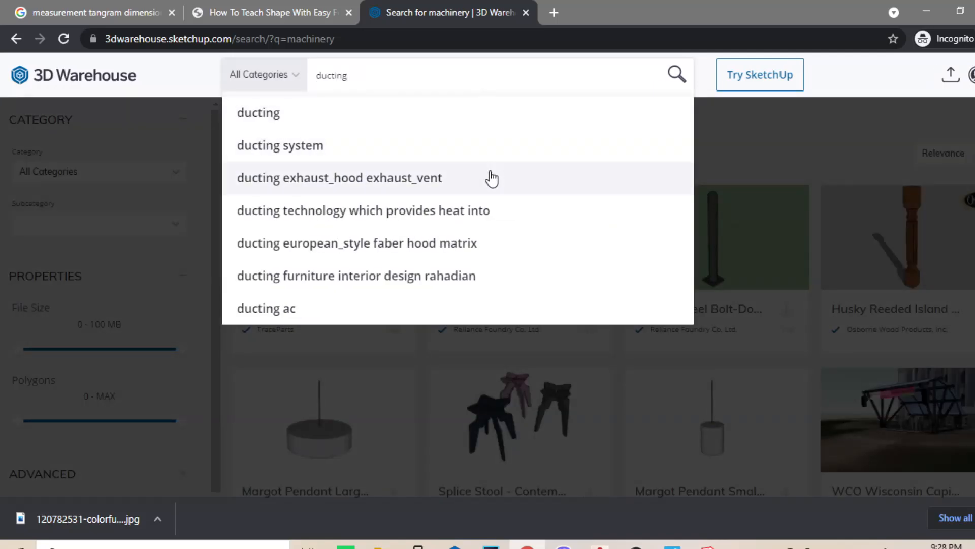
pyautogui.click(279, 145)
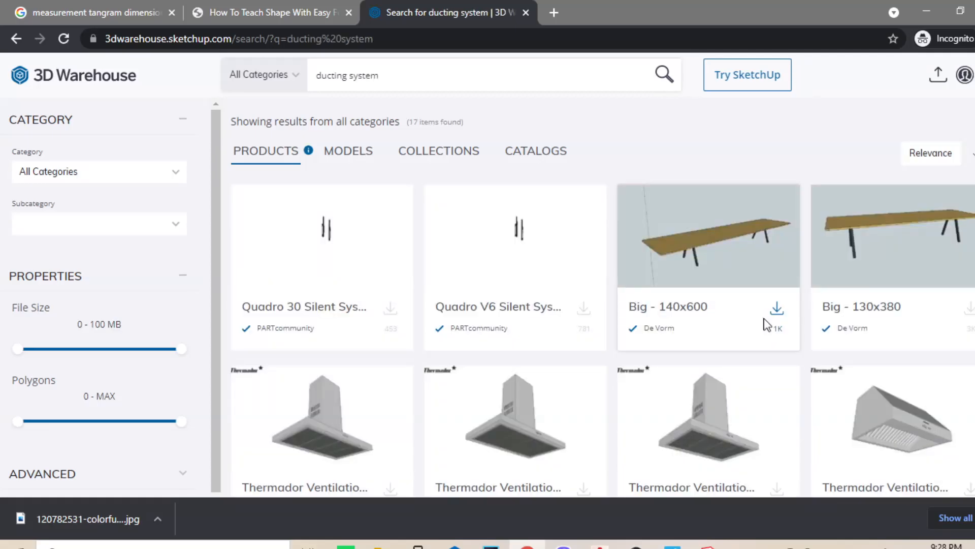
pyautogui.scroll(-3)
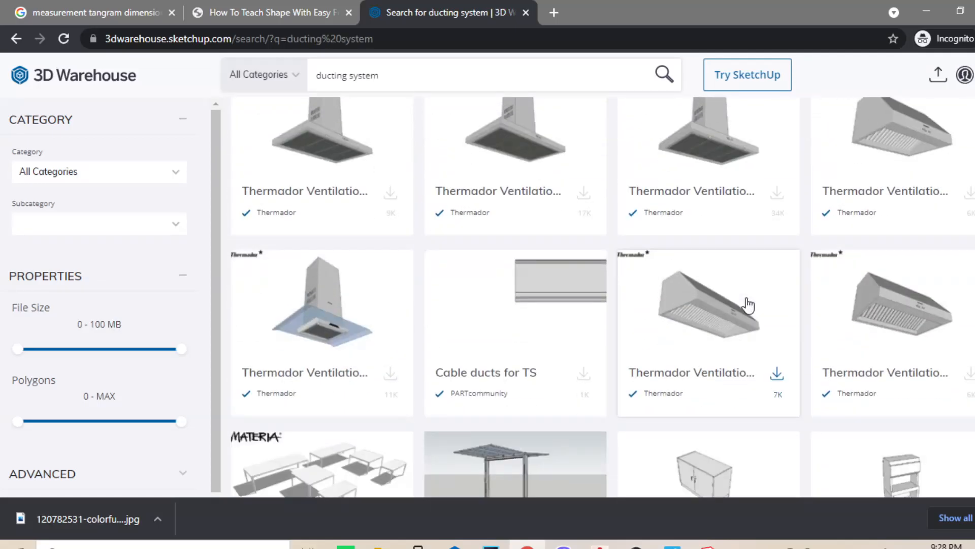
pyautogui.scroll(-3)
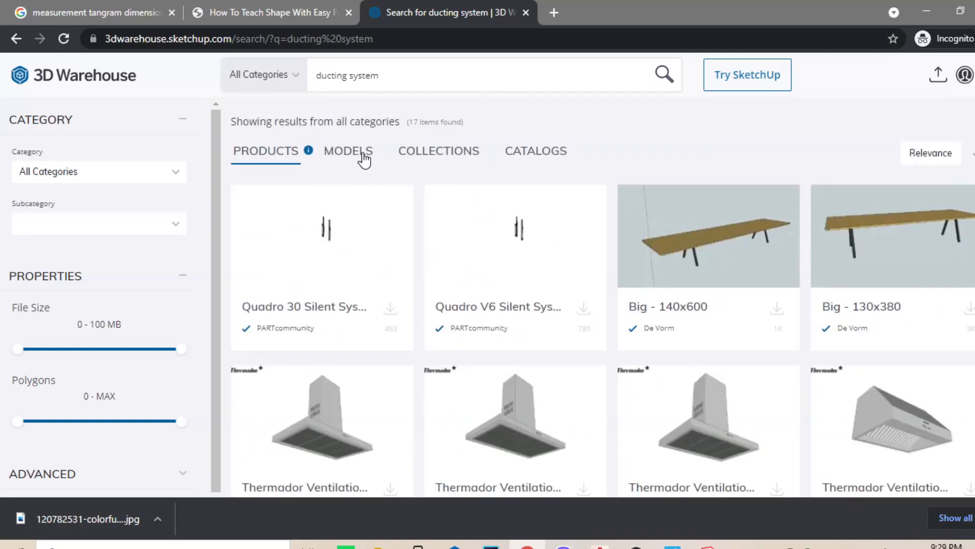
pyautogui.click(347, 150)
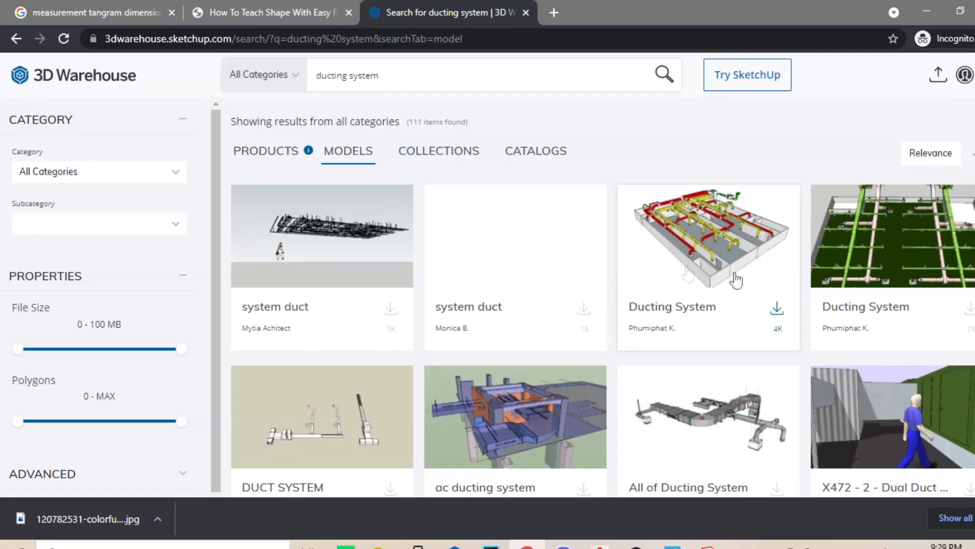
pyautogui.scroll(-3)
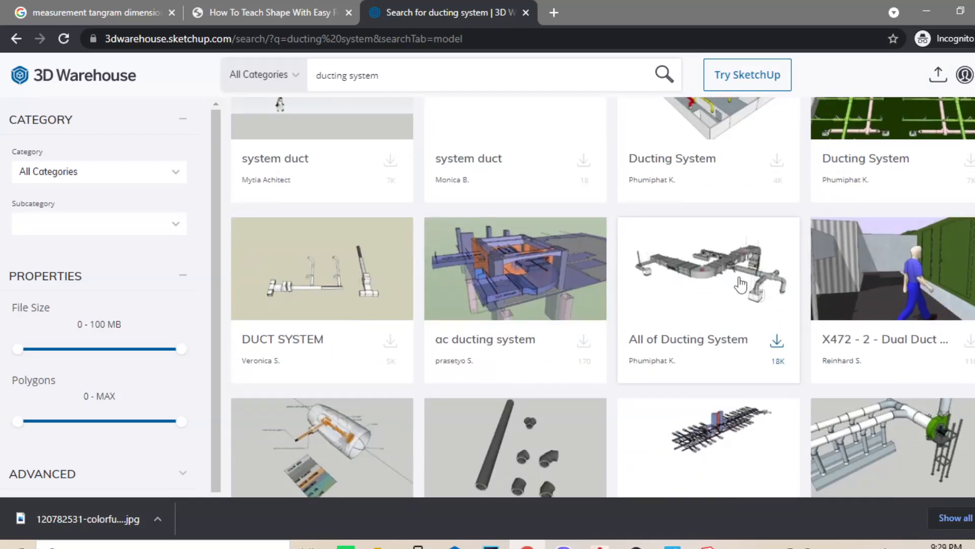
pyautogui.scroll(-3)
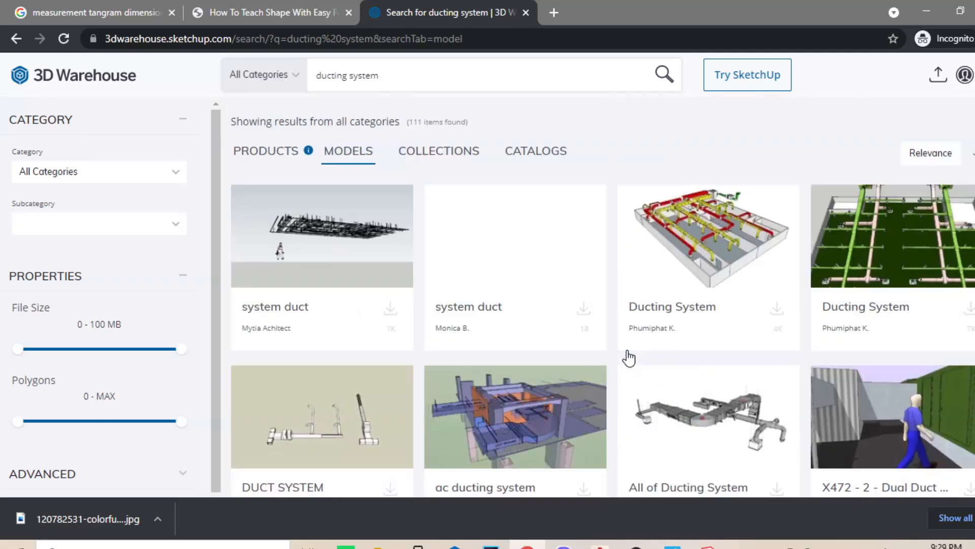
pyautogui.moveTo(333, 244)
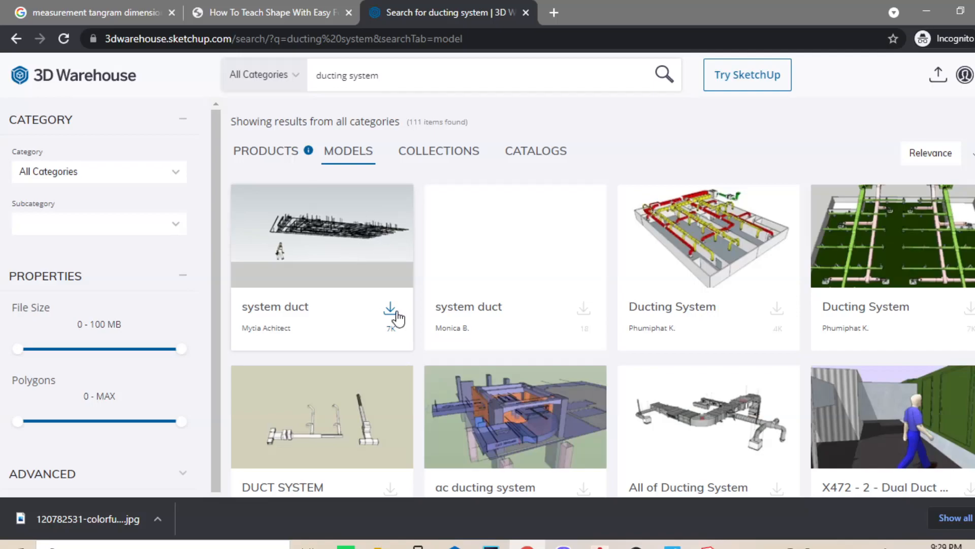
pyautogui.click(390, 310)
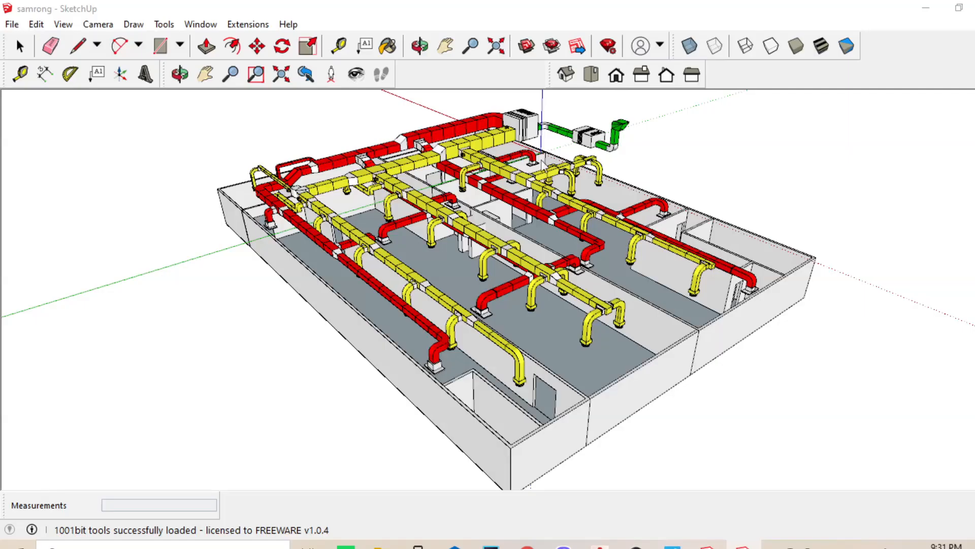
pyautogui.moveTo(505, 236)
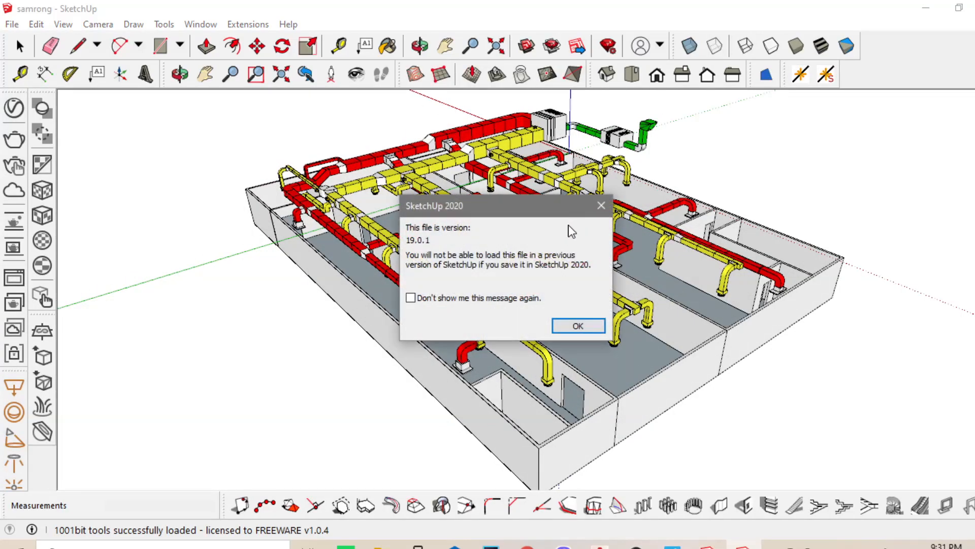
# Dismiss the file version notice, unlock the ducting group, and bring up its context menu
pyautogui.click(577, 325)
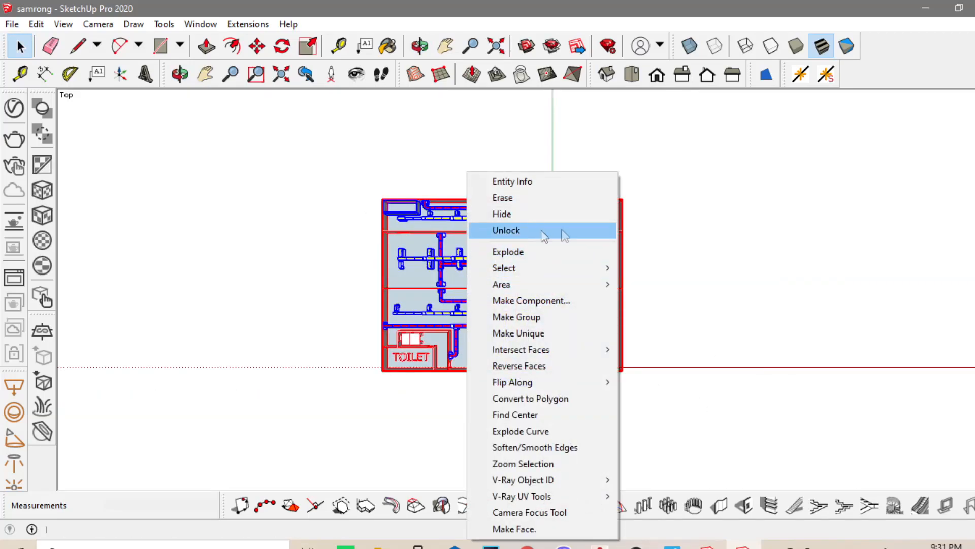
pyautogui.click(506, 230)
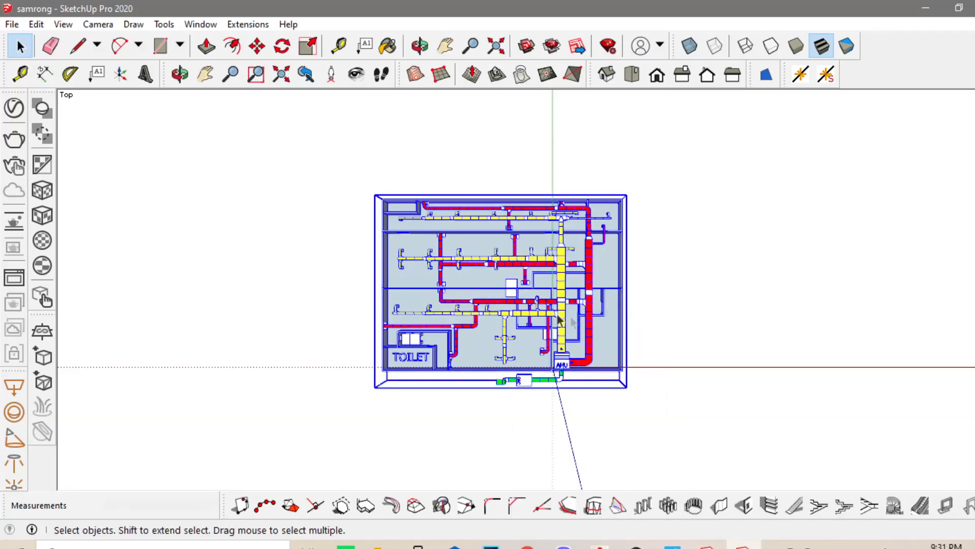
pyautogui.rightClick(557, 319)
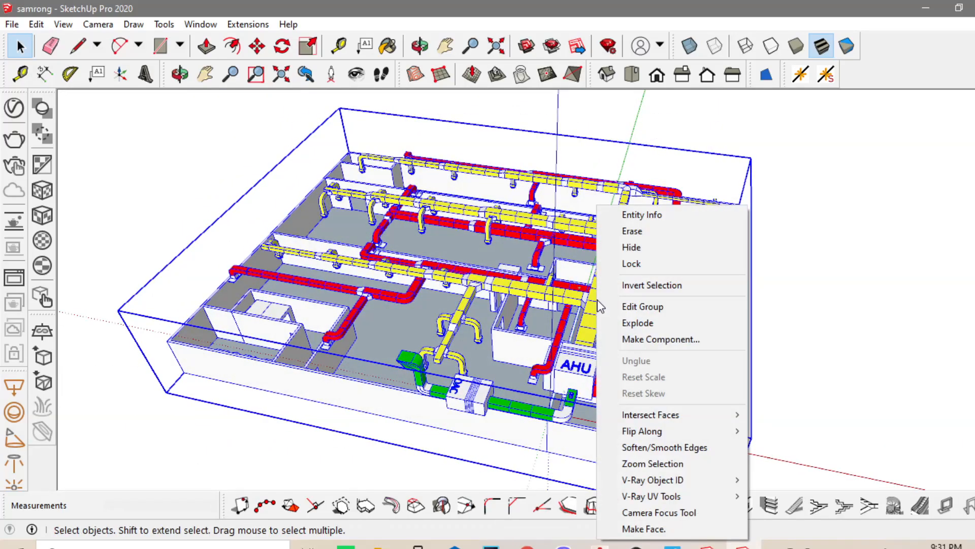